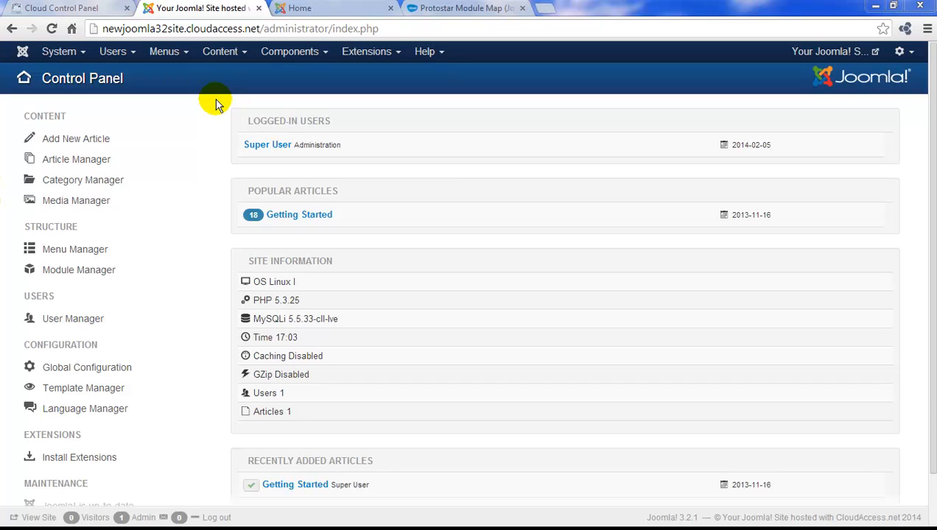
mouse_move(145, 305)
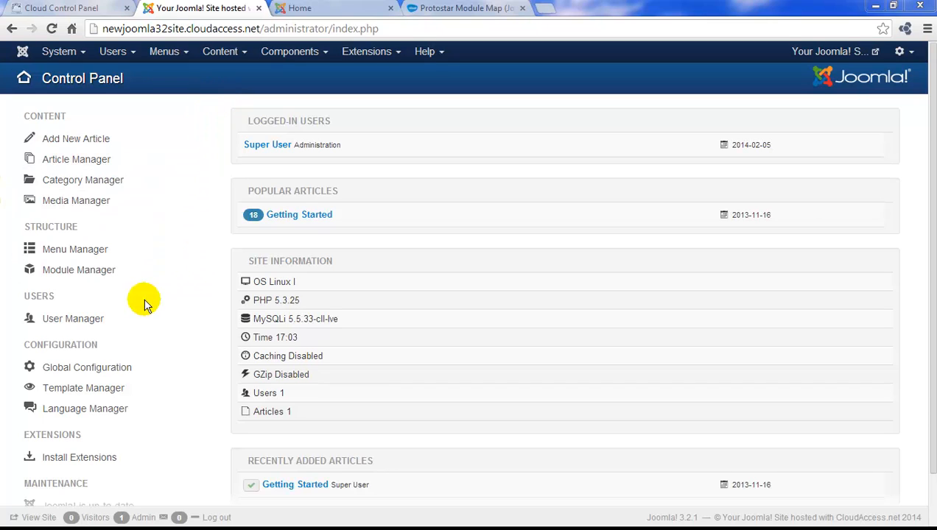
mouse_move(83, 388)
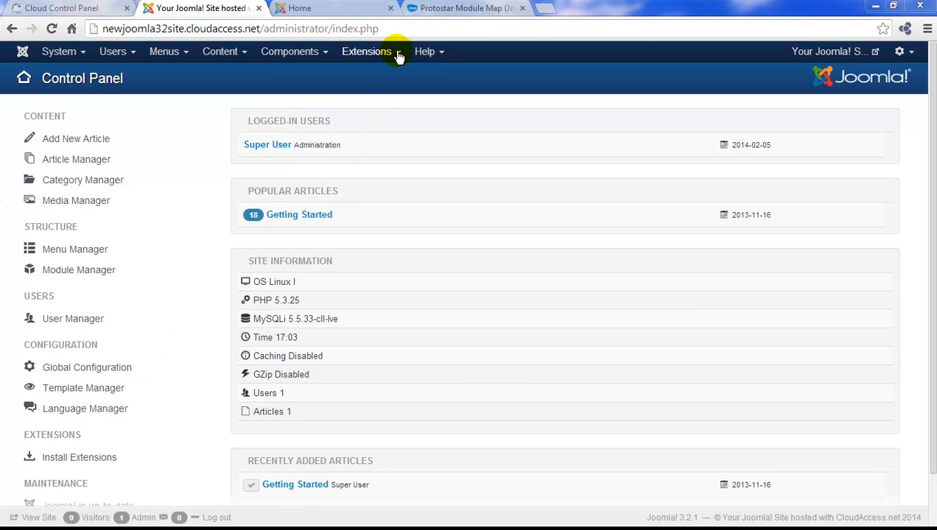
Expand the Extensions menu from the control panel
left_click(366, 51)
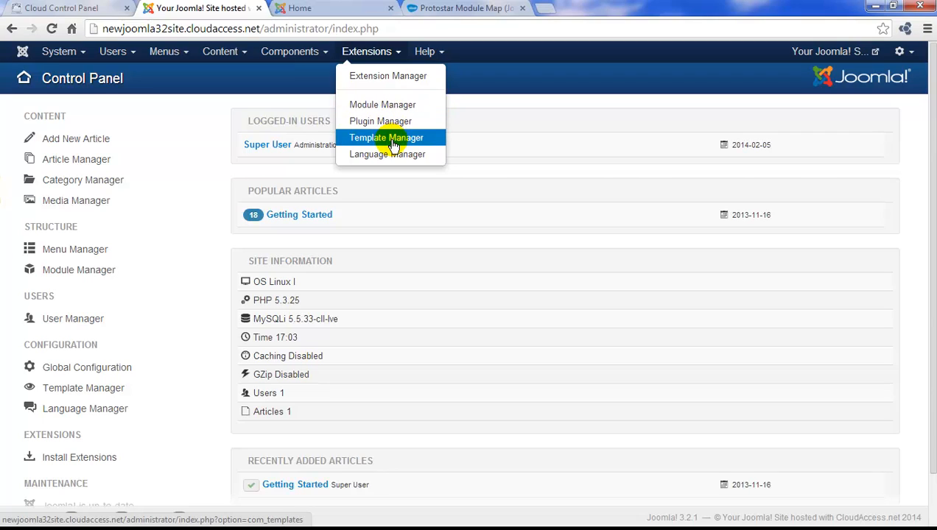
Open the Template Manager styles list showing Isis and Protostar as defaults
left_click(386, 137)
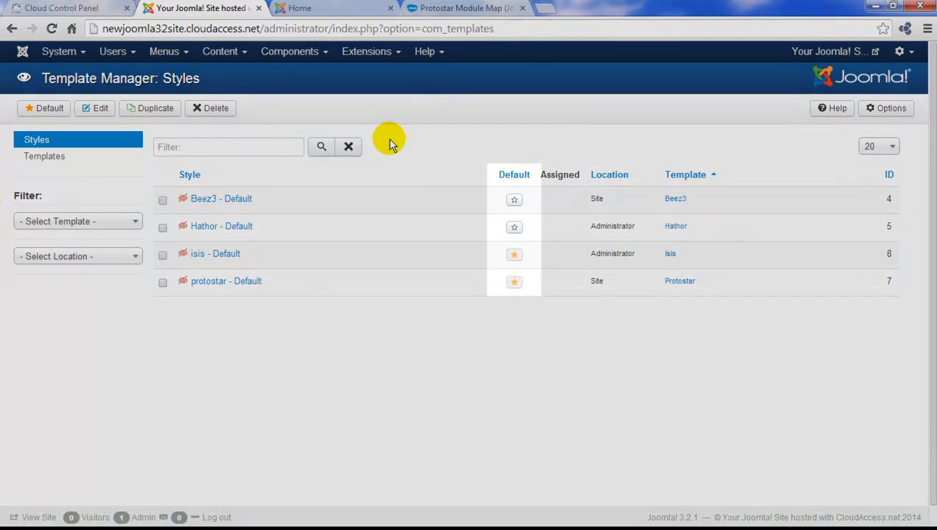
mouse_move(514, 227)
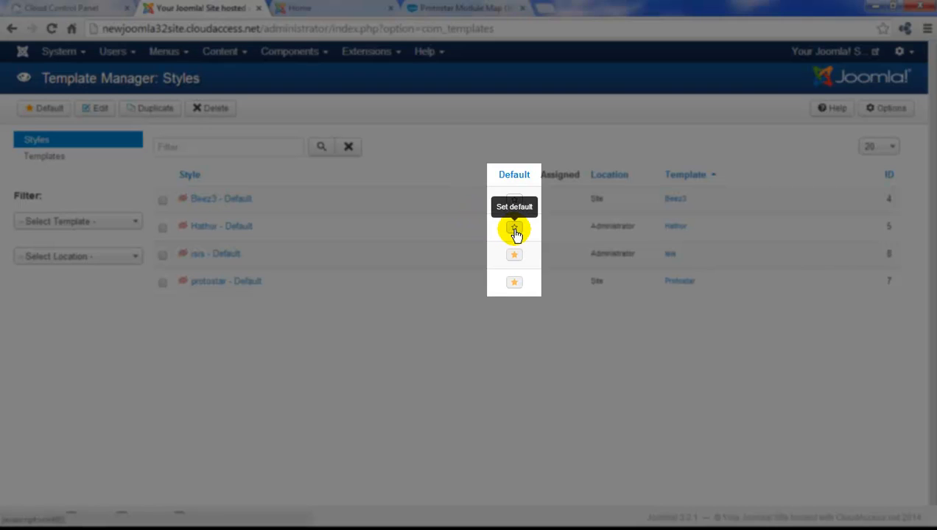
Make Hathor - Default the default administrator template style
left_click(514, 229)
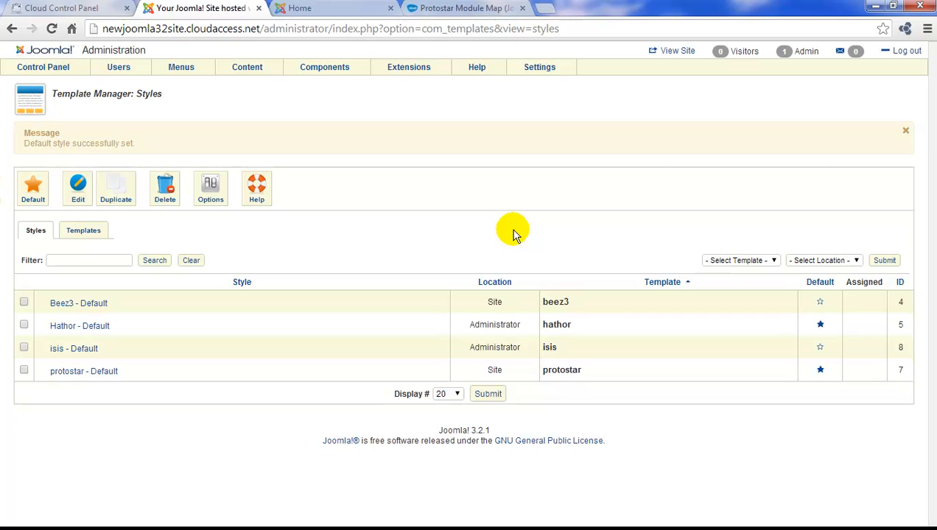
mouse_move(769, 341)
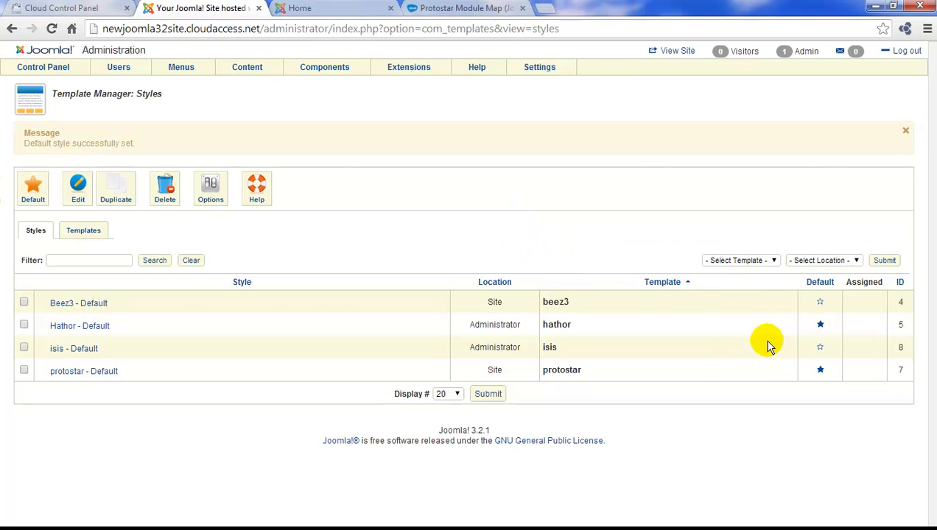
mouse_move(820, 348)
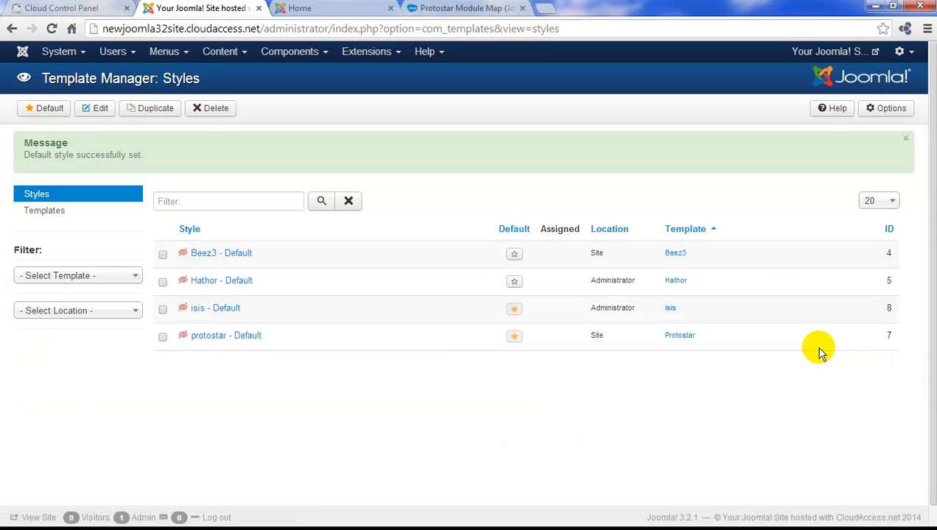
mouse_move(817, 348)
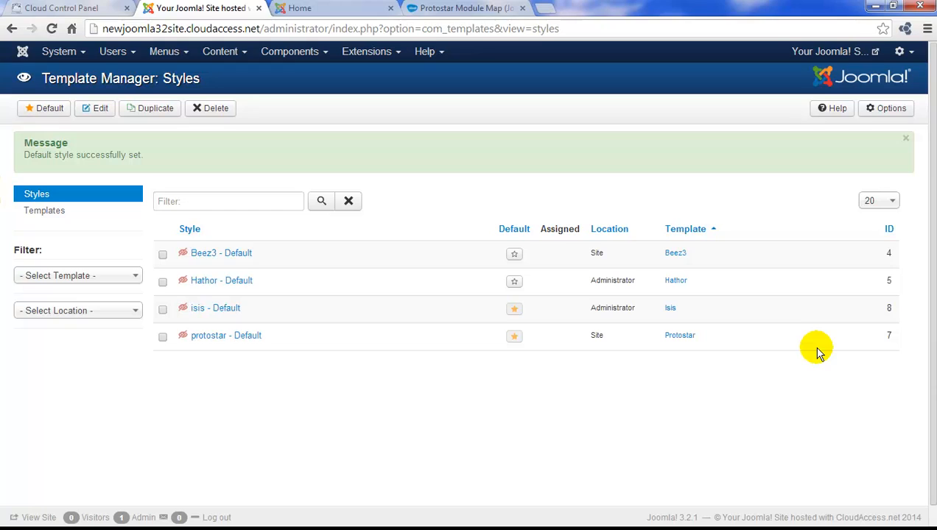
mouse_move(735, 344)
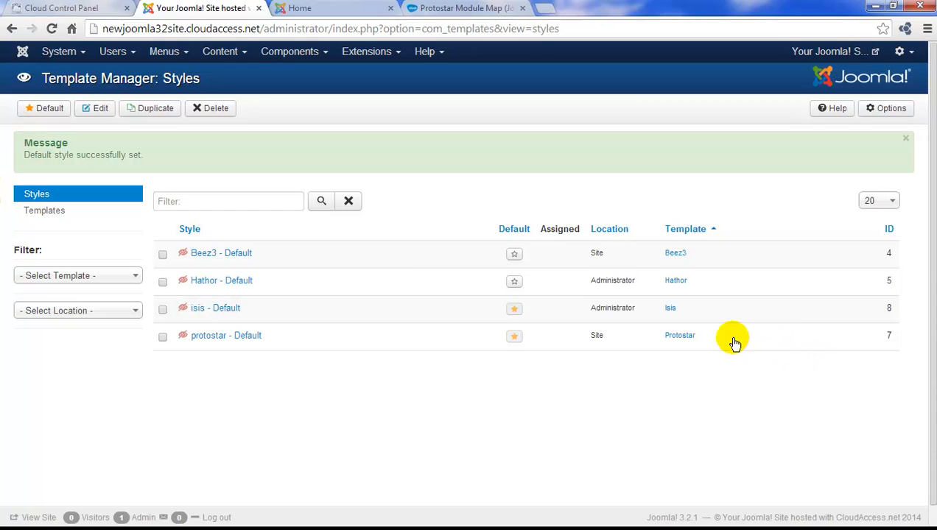
mouse_move(515, 253)
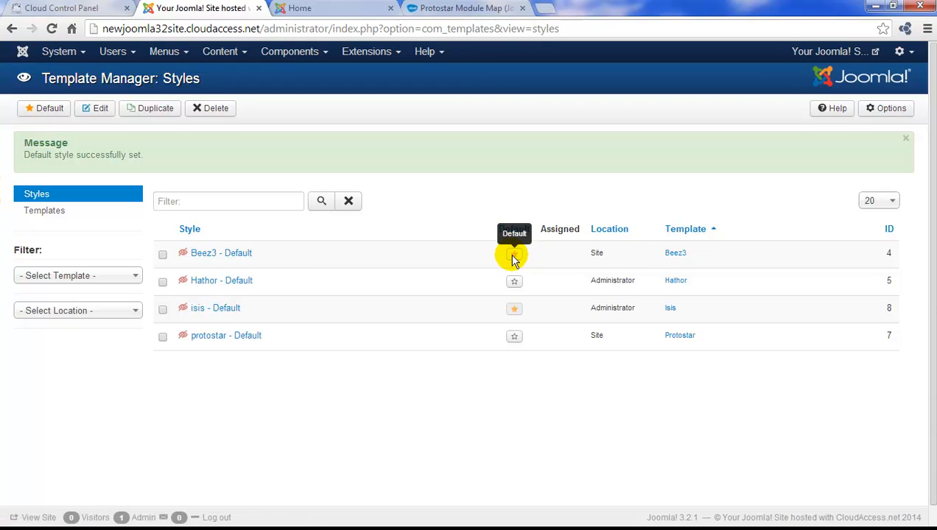
Make Beez3 - Default the site style and reload the front end to show it
left_click(514, 253)
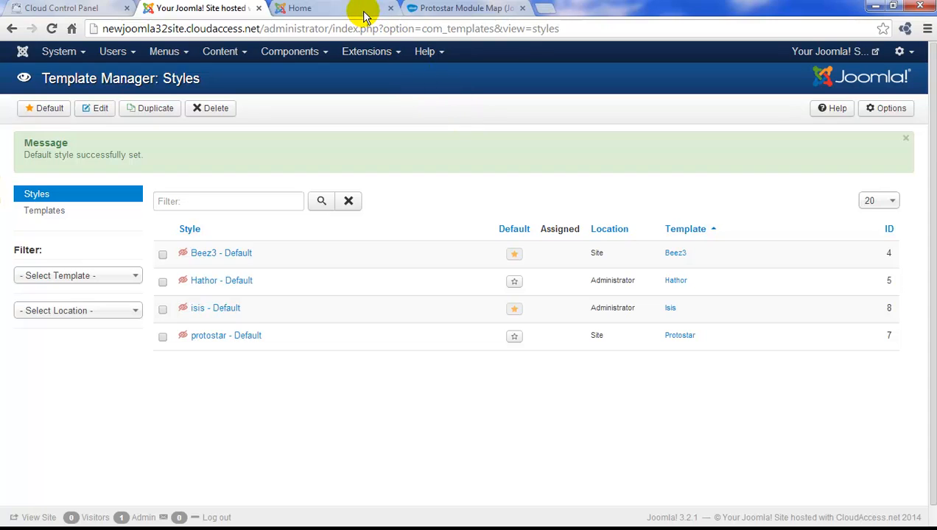
left_click(299, 8)
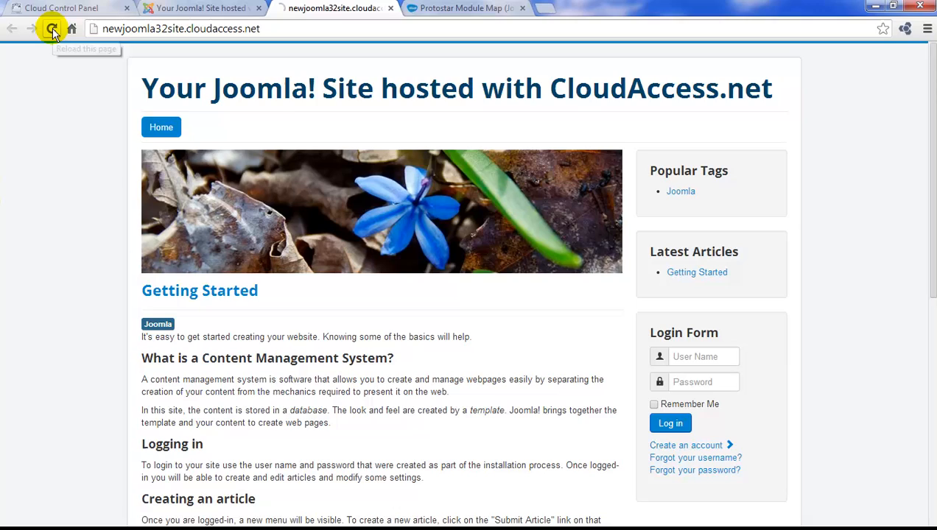
left_click(53, 28)
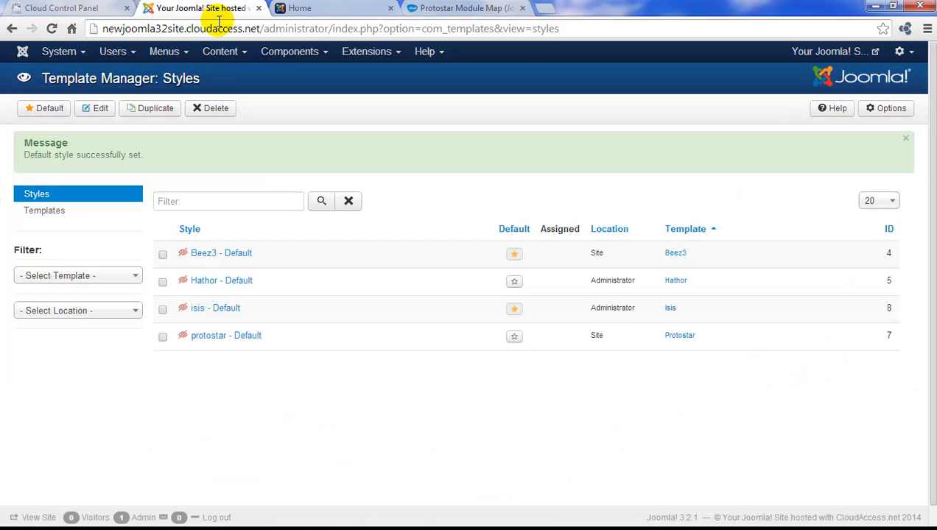
mouse_move(493, 337)
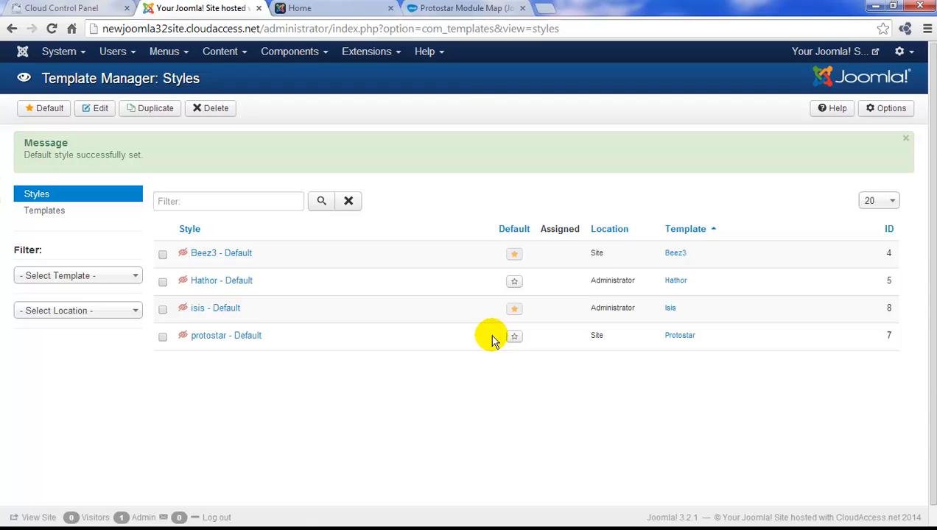
Make protostar - Default the site style again and reload the front end to show it
left_click(514, 336)
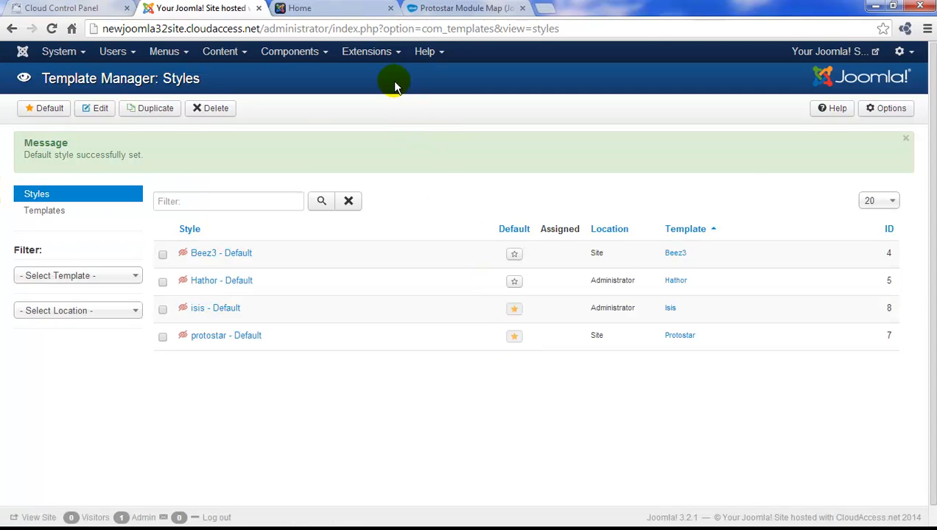
left_click(299, 8)
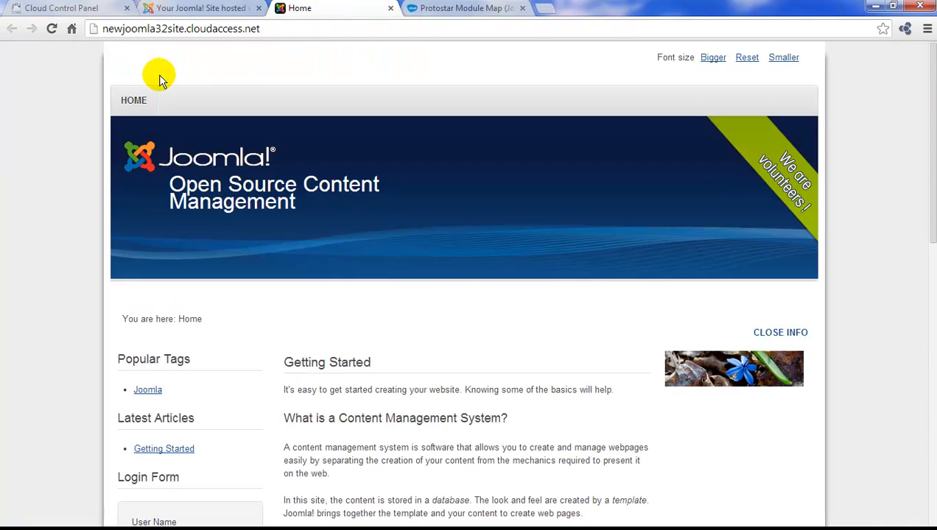
left_click(52, 28)
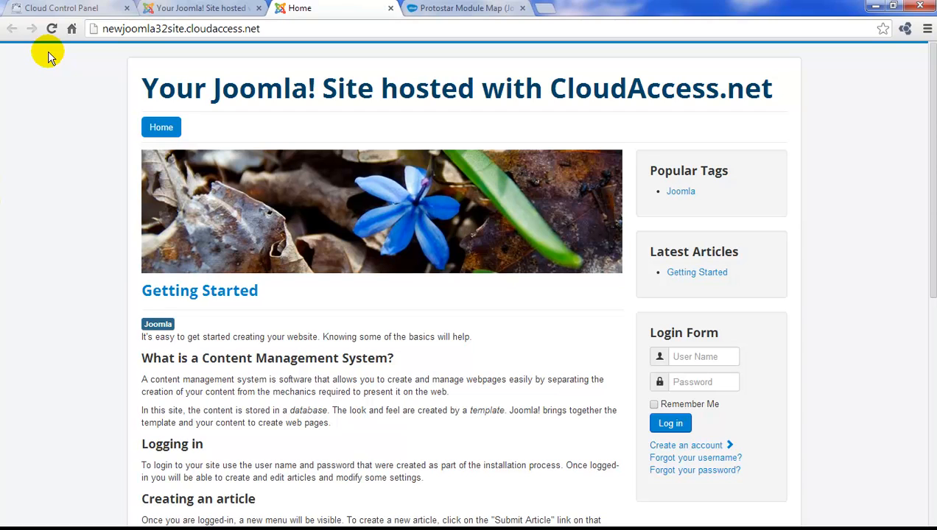
mouse_move(457, 15)
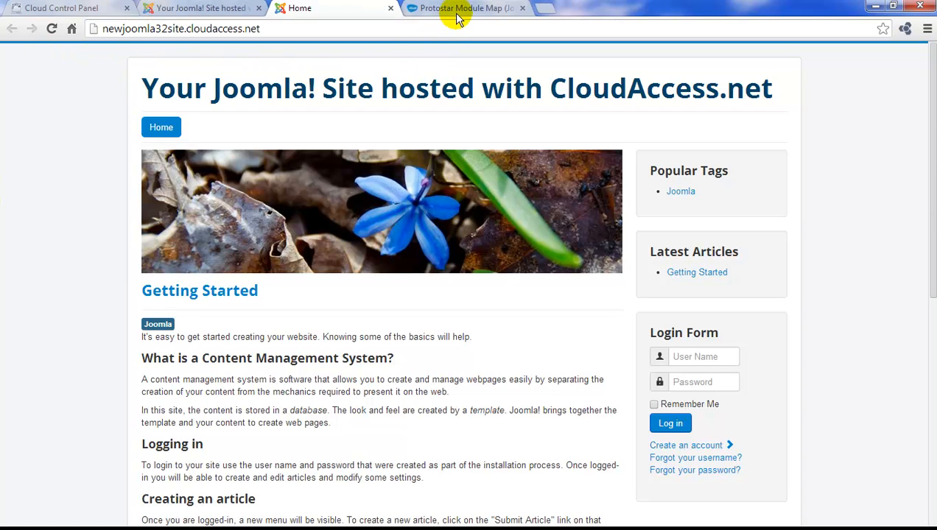
left_click(462, 8)
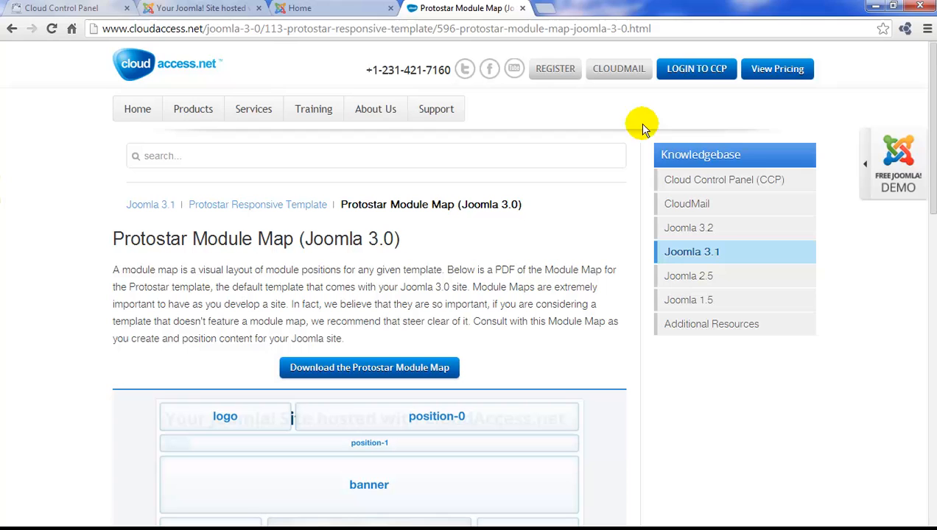
scroll("down", 3)
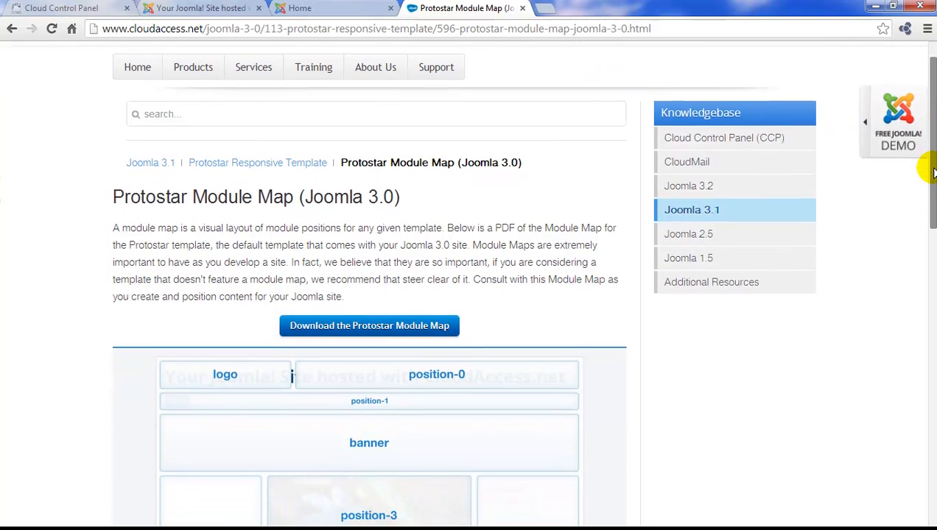
scroll("down", 3)
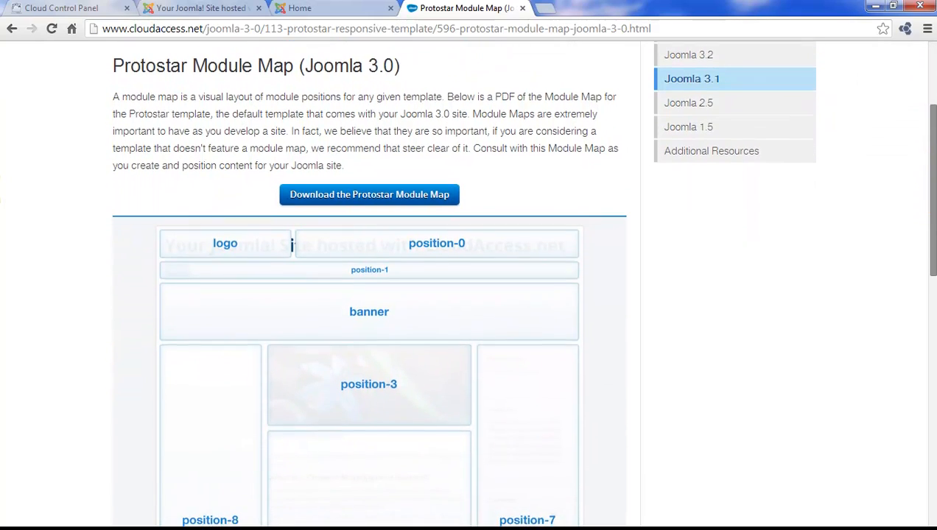
scroll("down", 3)
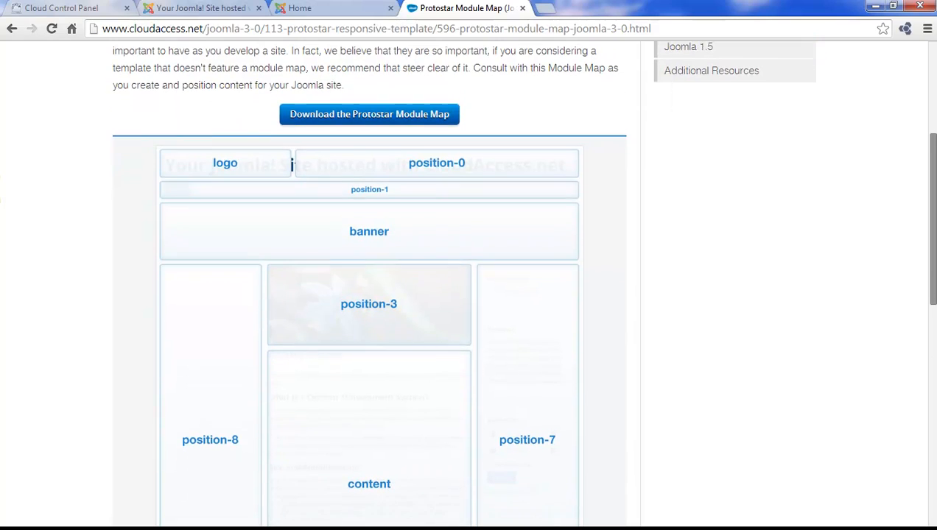
scroll("down", 3)
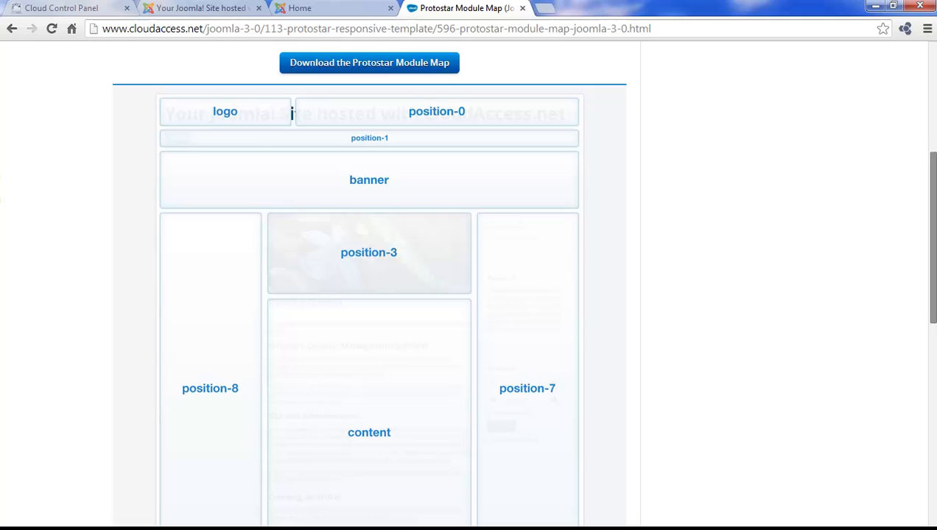
mouse_move(712, 301)
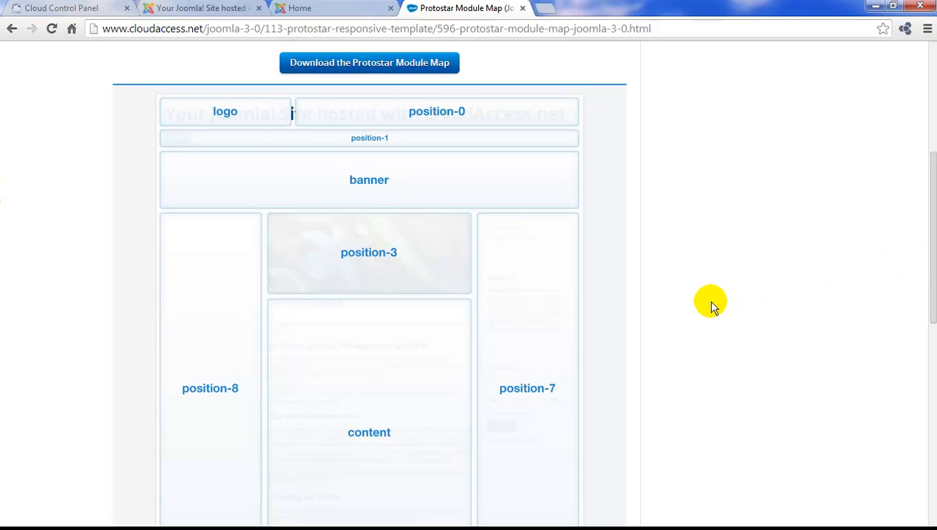
mouse_move(255, 121)
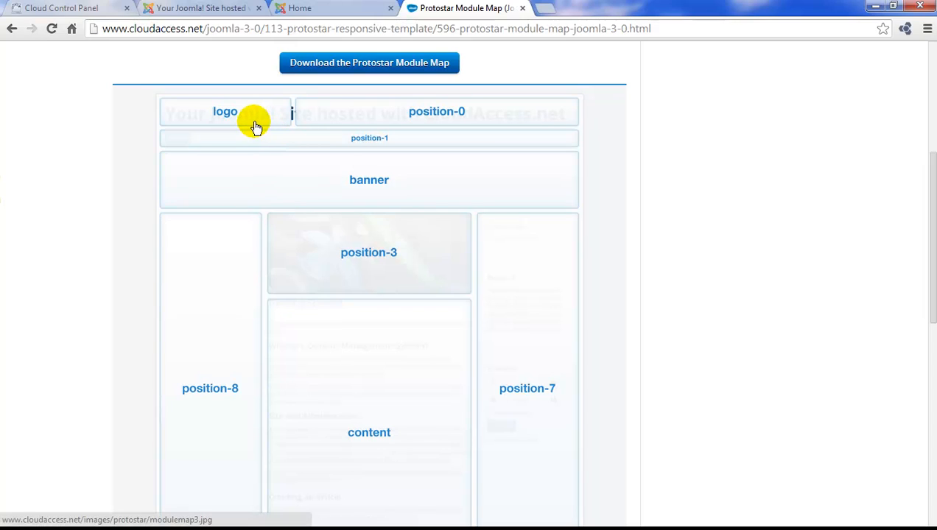
mouse_move(249, 97)
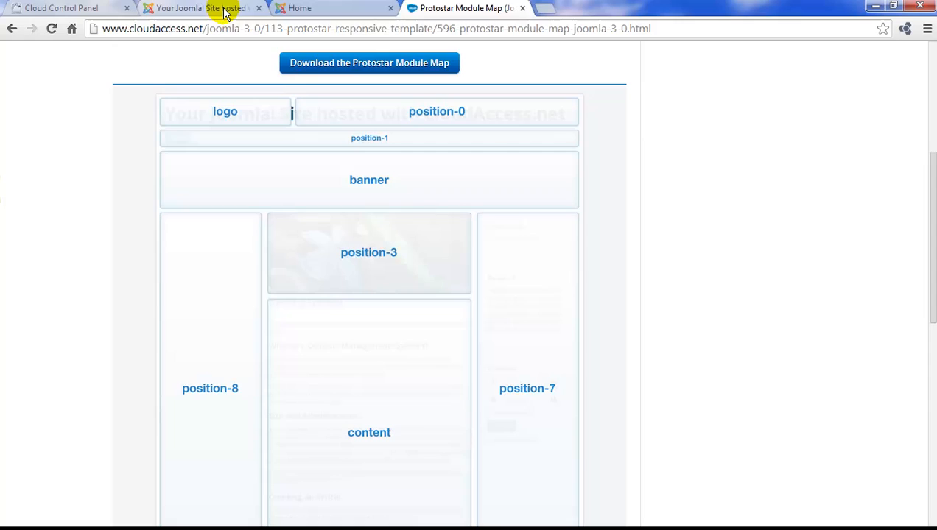
Open the protostar - Default style editor and show its Advanced colour, logo and layout options
left_click(198, 8)
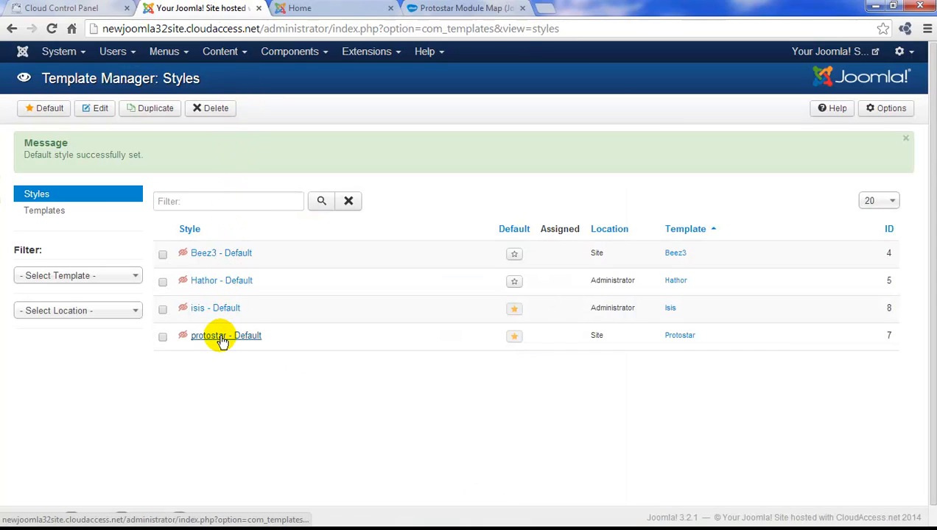
left_click(209, 335)
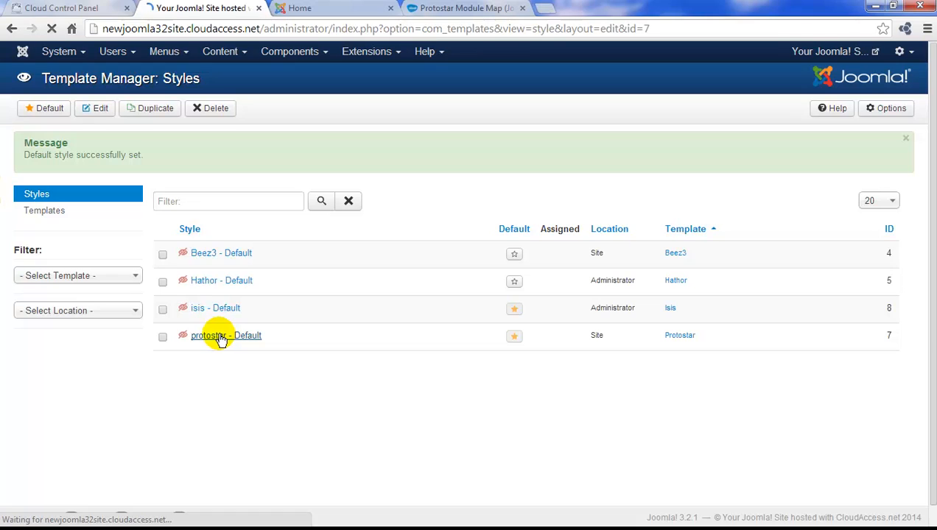
left_click(209, 335)
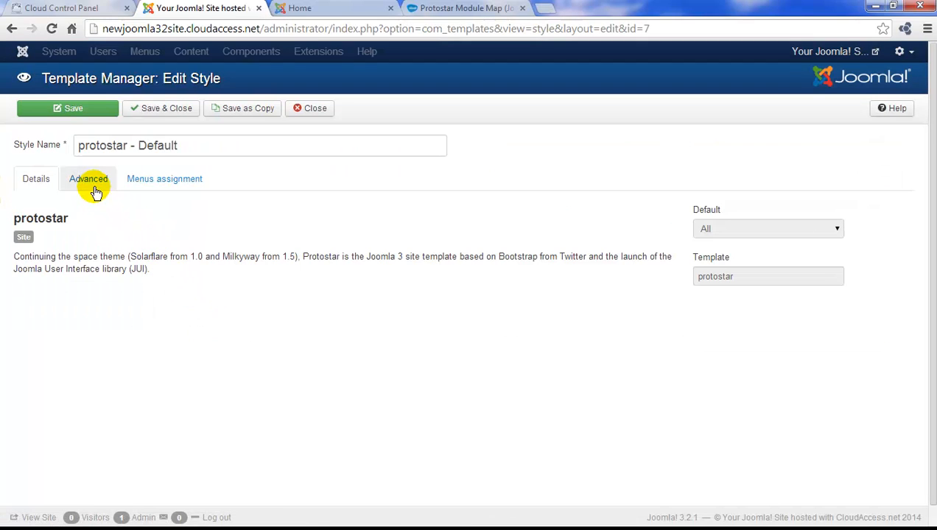
left_click(89, 178)
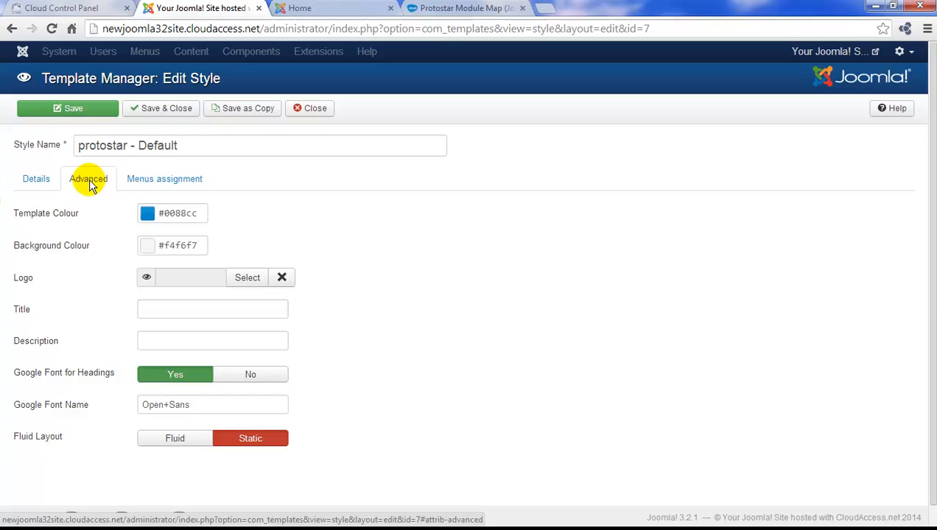
mouse_move(338, 241)
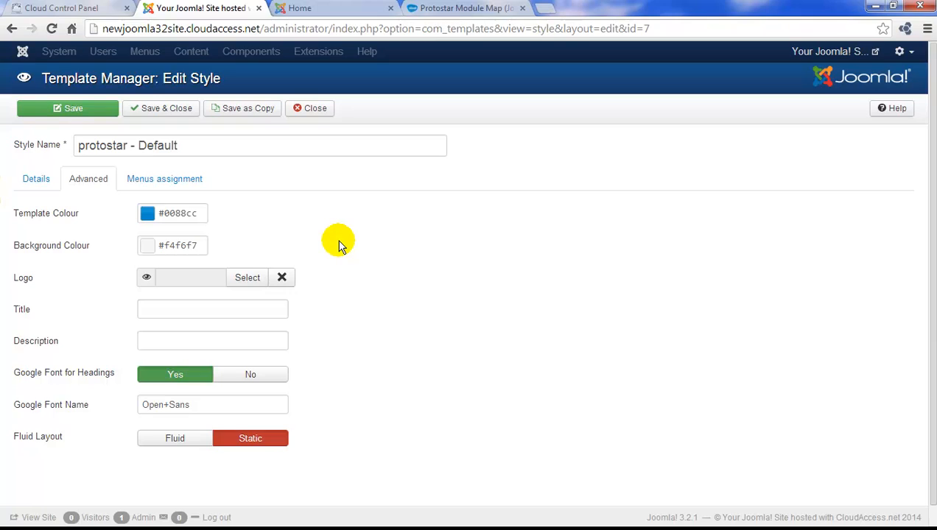
mouse_move(330, 245)
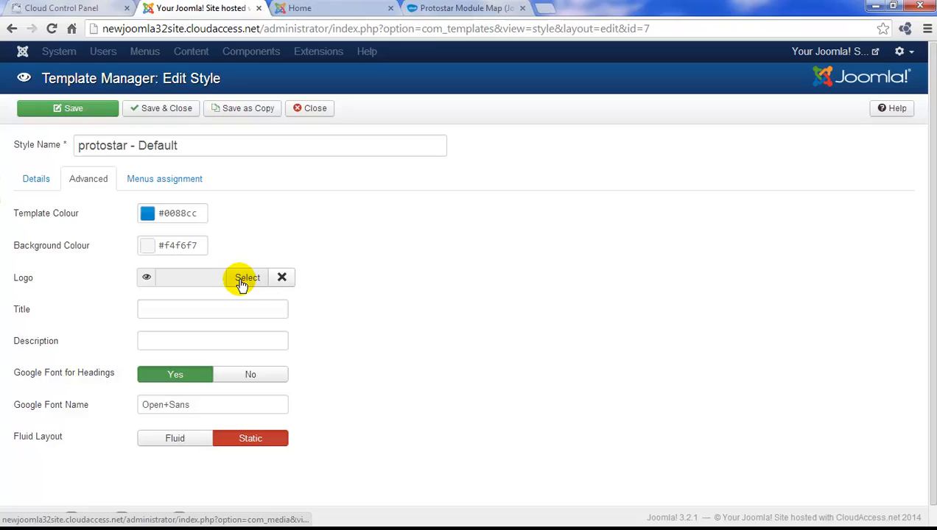
Set the Logo field to images/logo.png, the Art Gallery image from the image manager
left_click(247, 277)
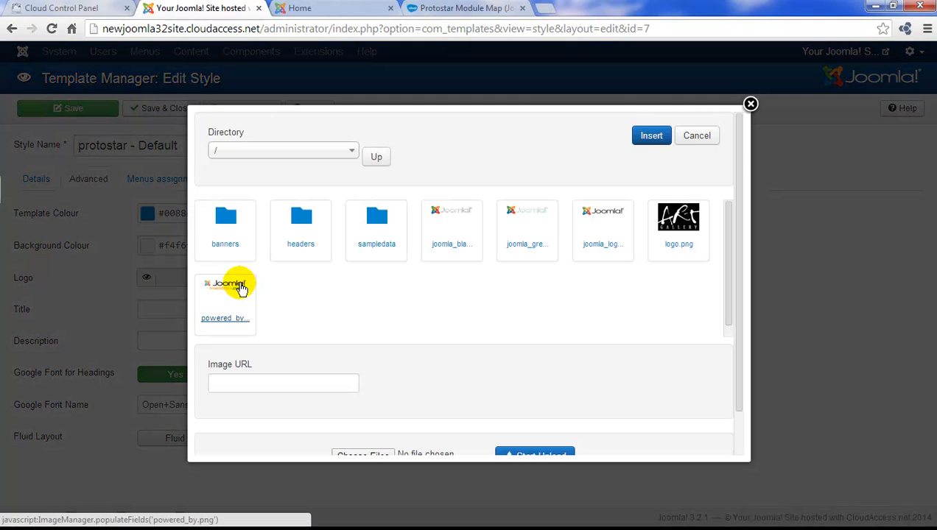
mouse_move(328, 302)
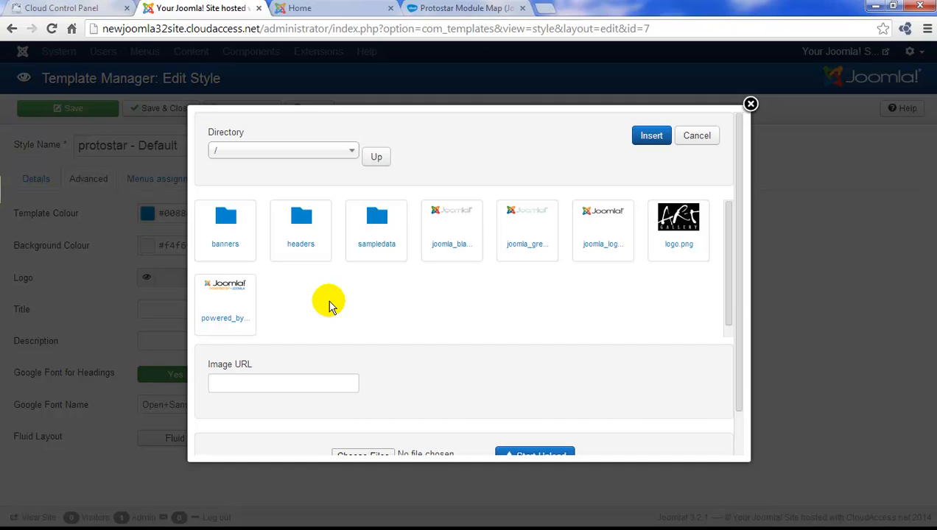
mouse_move(553, 310)
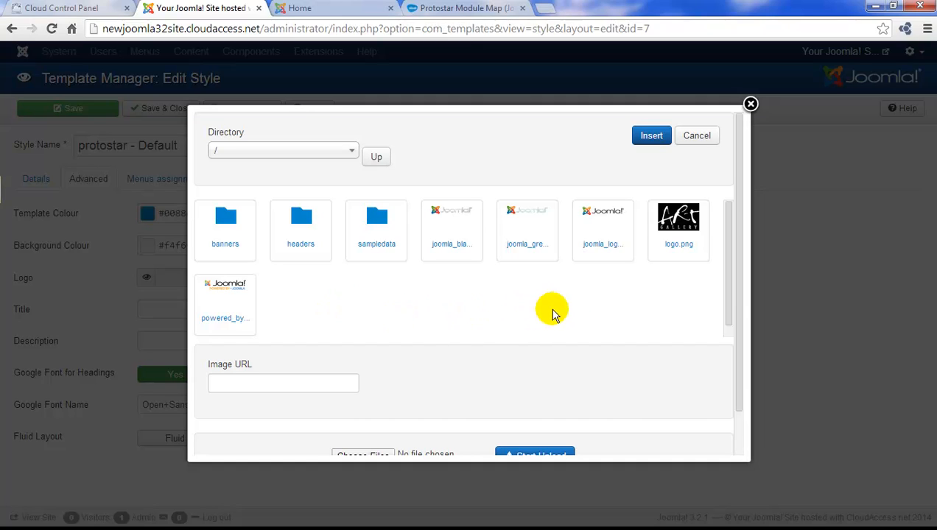
mouse_move(677, 244)
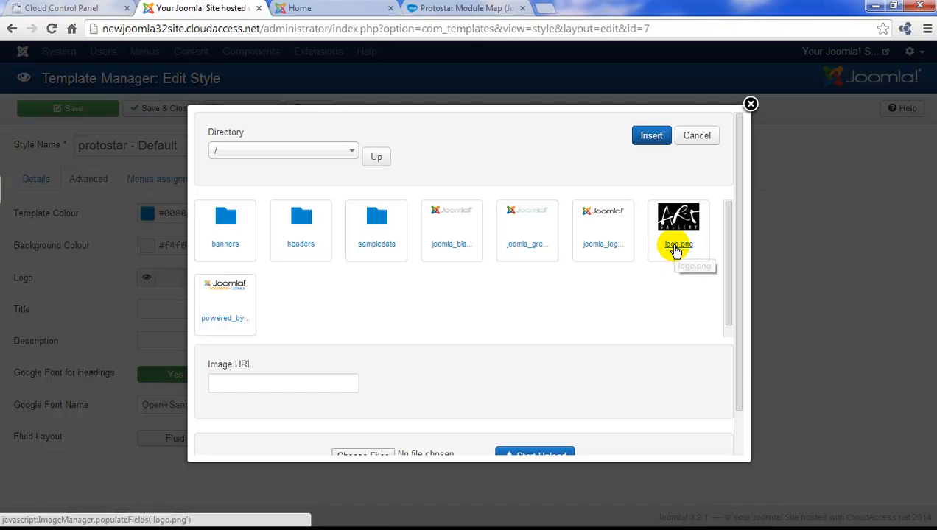
left_click(678, 228)
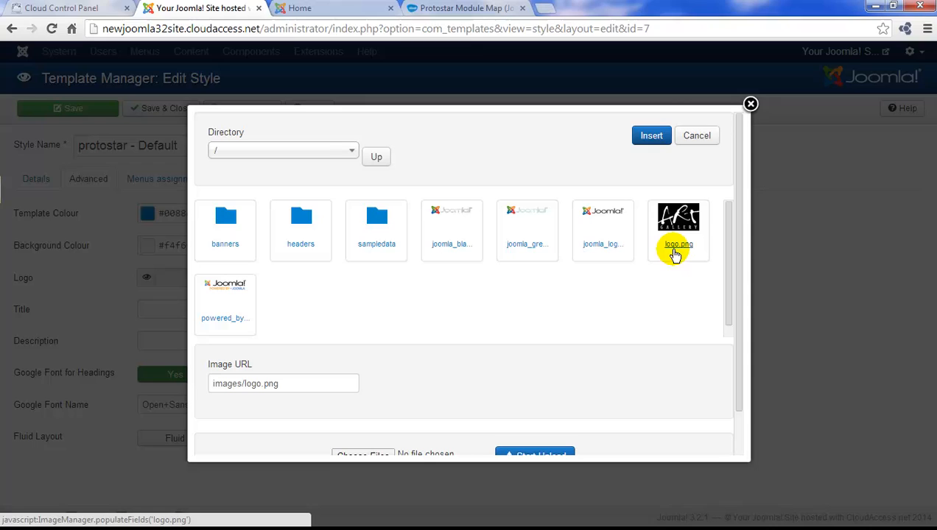
scroll("down", 3)
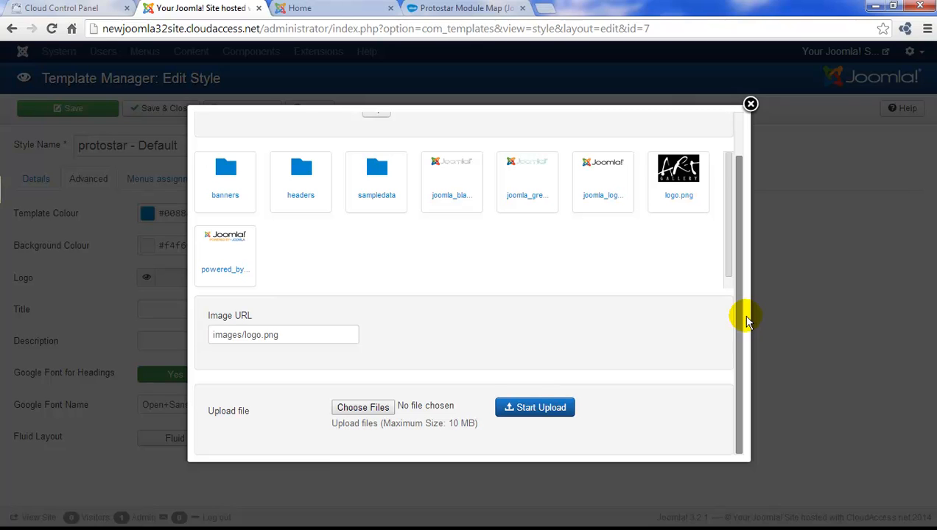
scroll("up", 3)
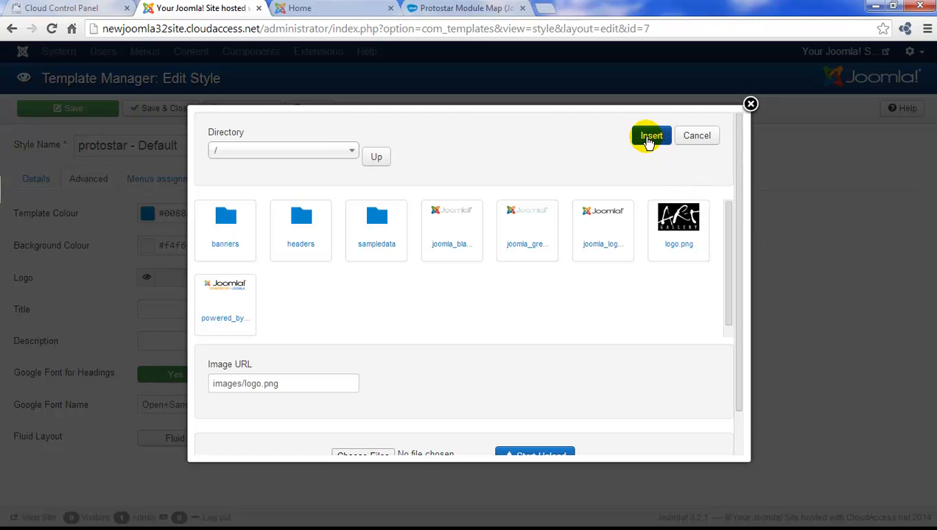
left_click(651, 135)
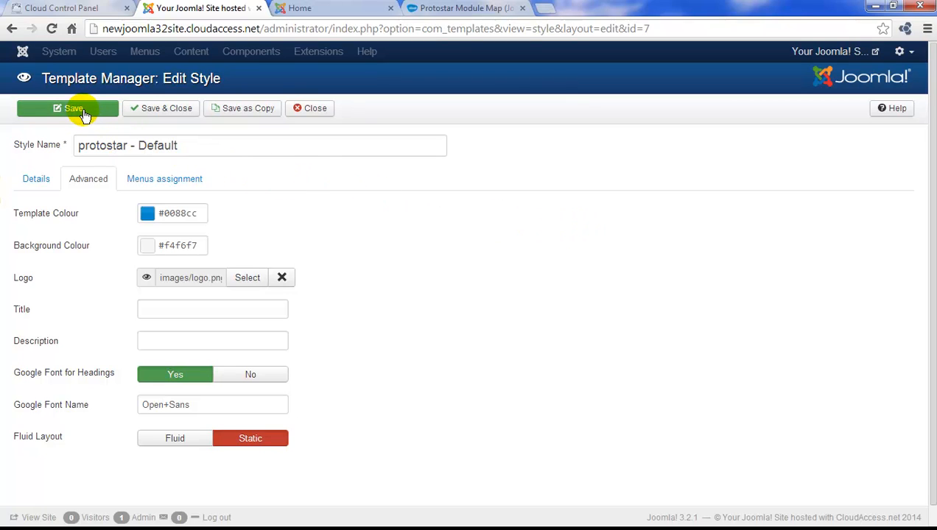
Save the style and reload the home page to see the Art Gallery logo at the top
left_click(68, 109)
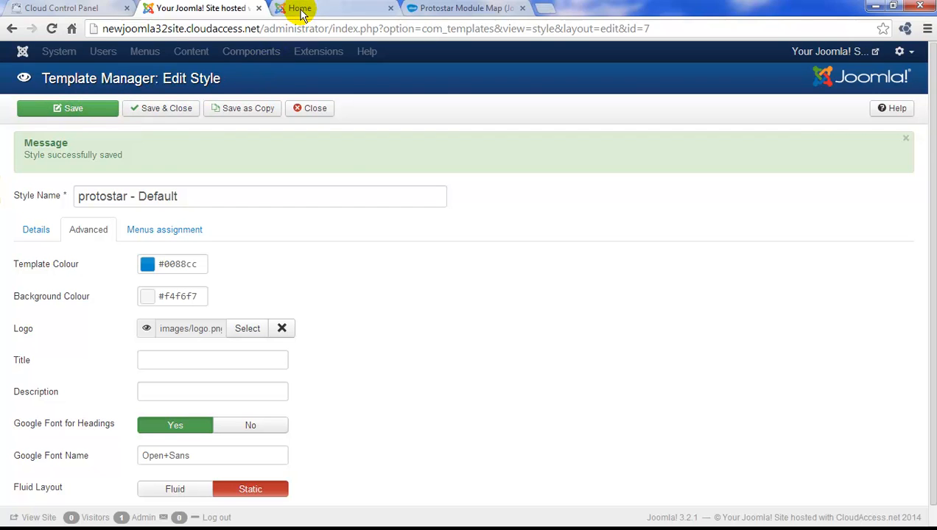
left_click(300, 8)
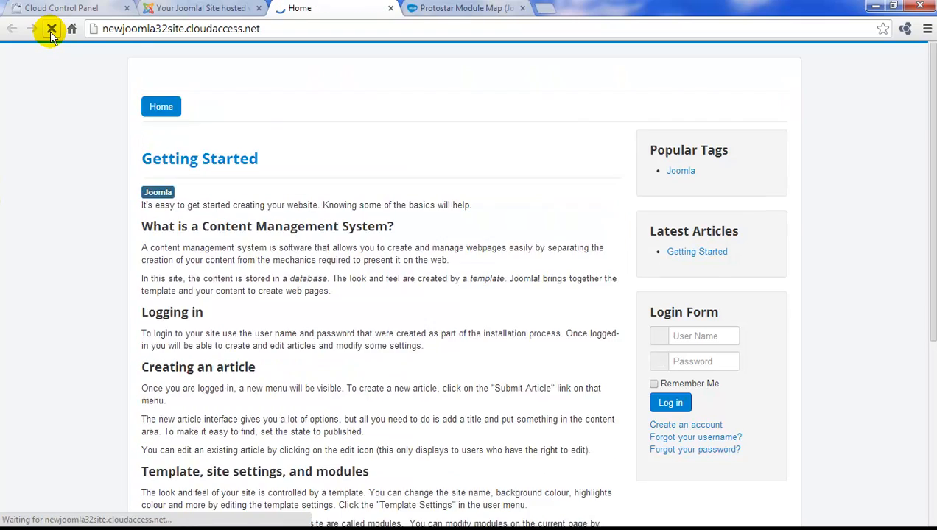
left_click(52, 28)
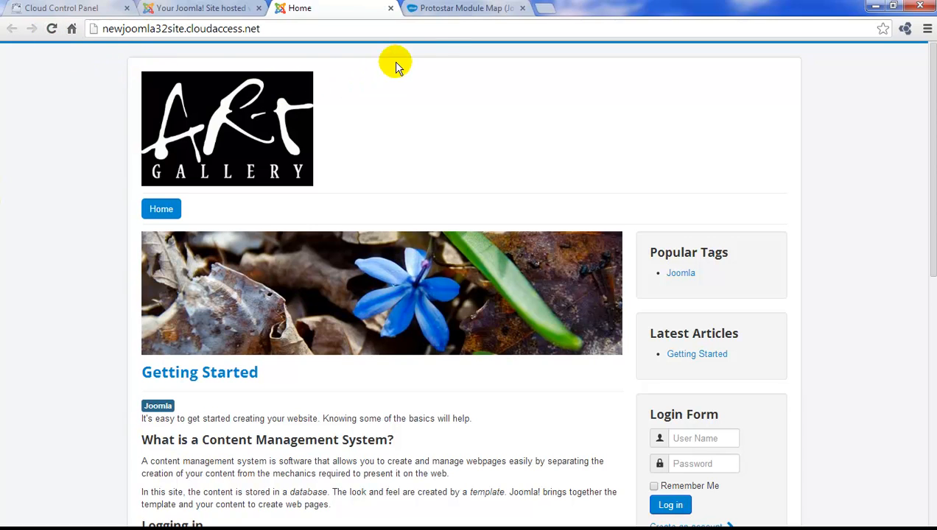
left_click(464, 8)
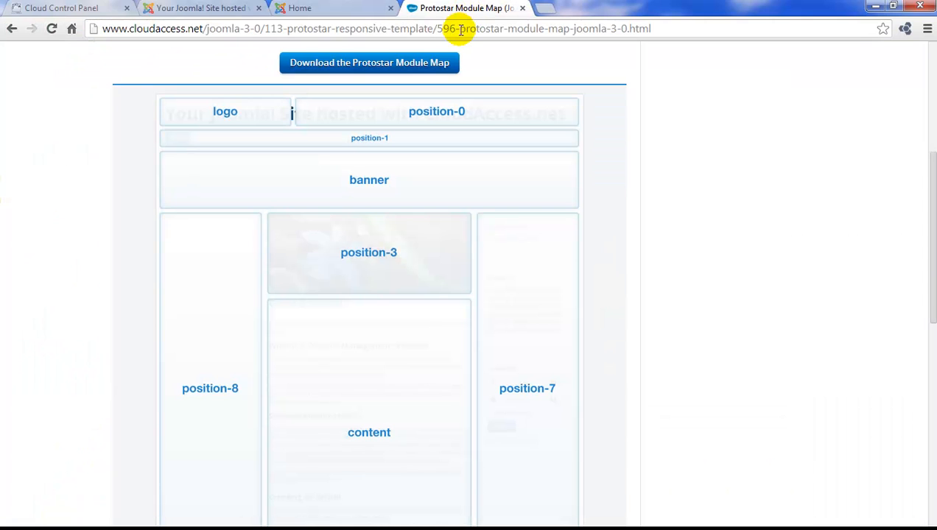
mouse_move(273, 119)
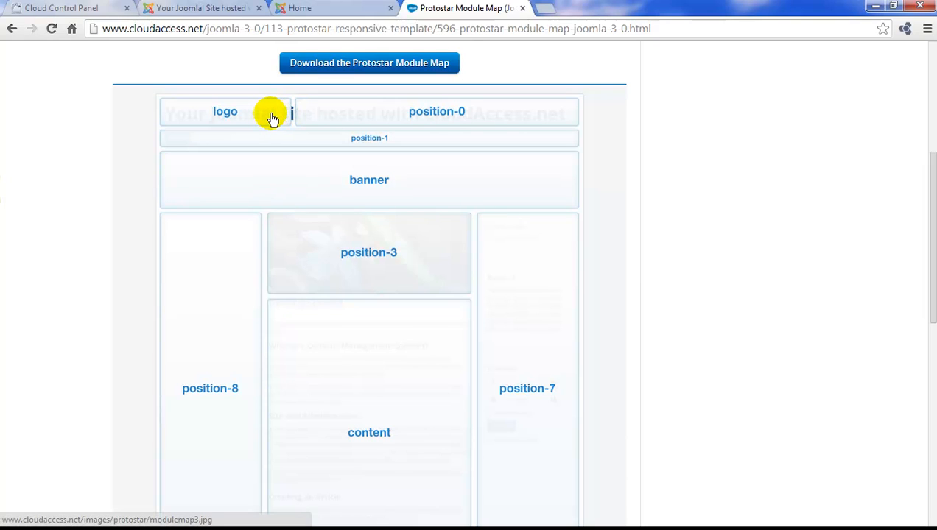
left_click(199, 8)
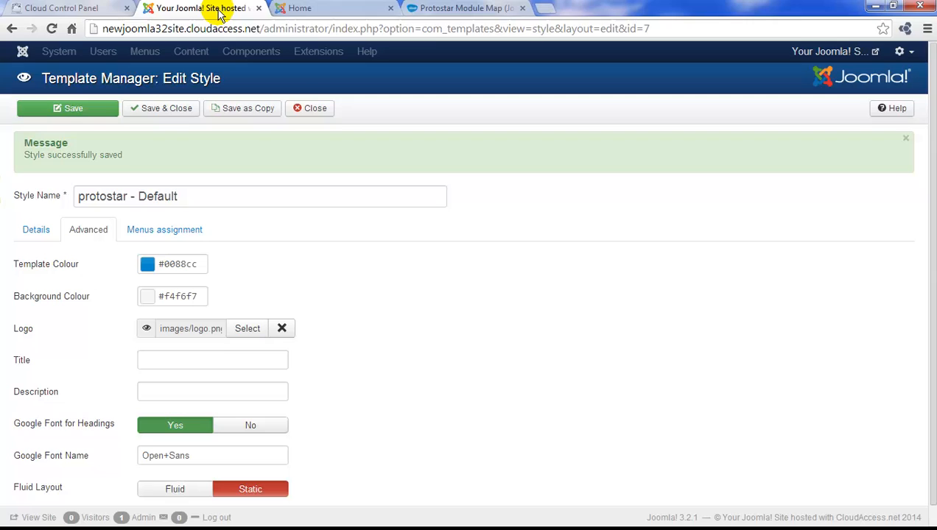
Set Template Colour to black #000000, save, and reload the home page to see black accents
scroll("down", 3)
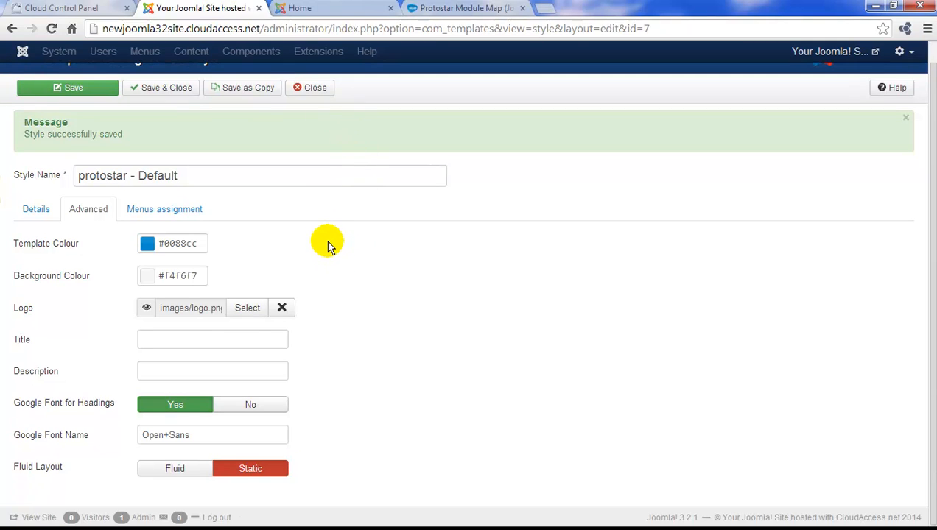
mouse_move(205, 243)
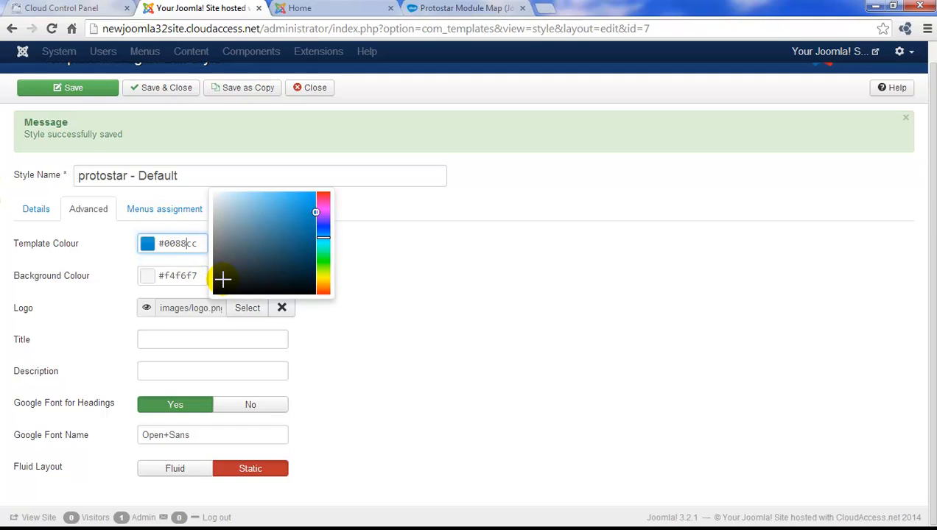
left_click(213, 298)
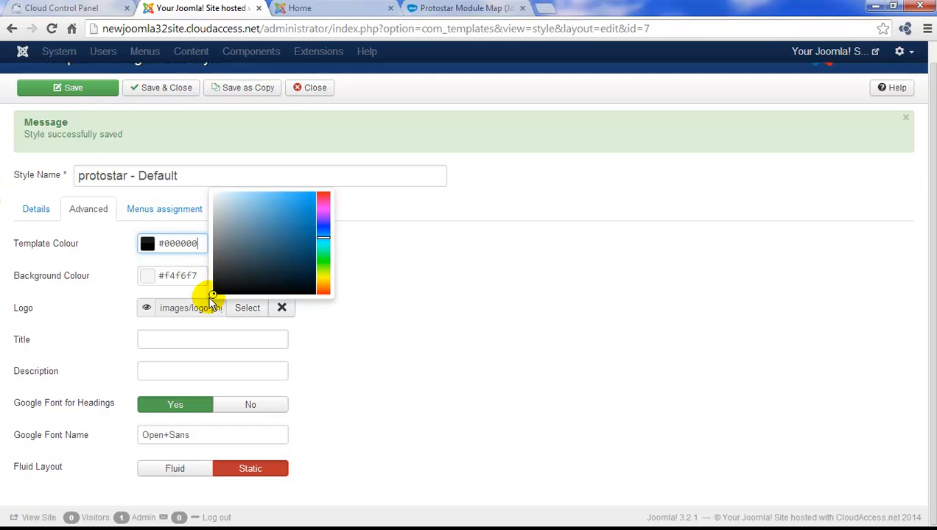
left_click(73, 88)
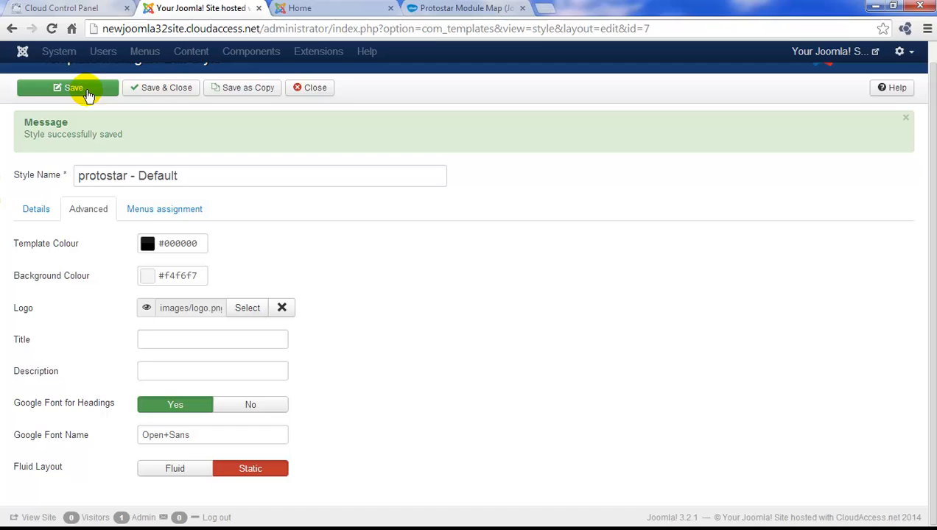
left_click(299, 8)
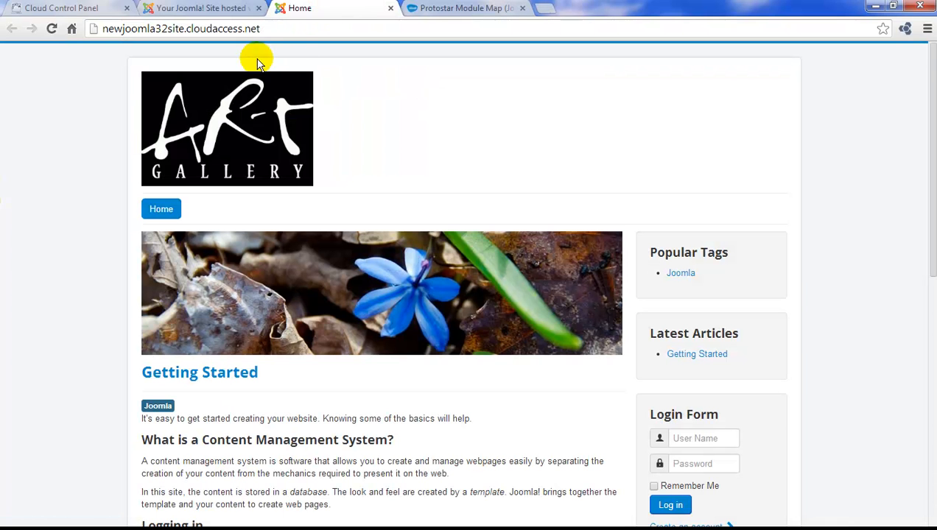
left_click(52, 28)
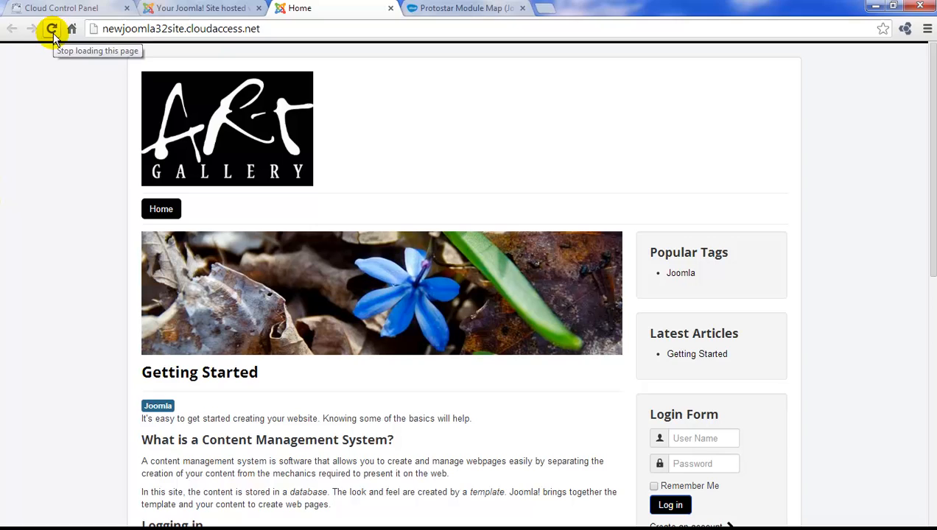
left_click(199, 8)
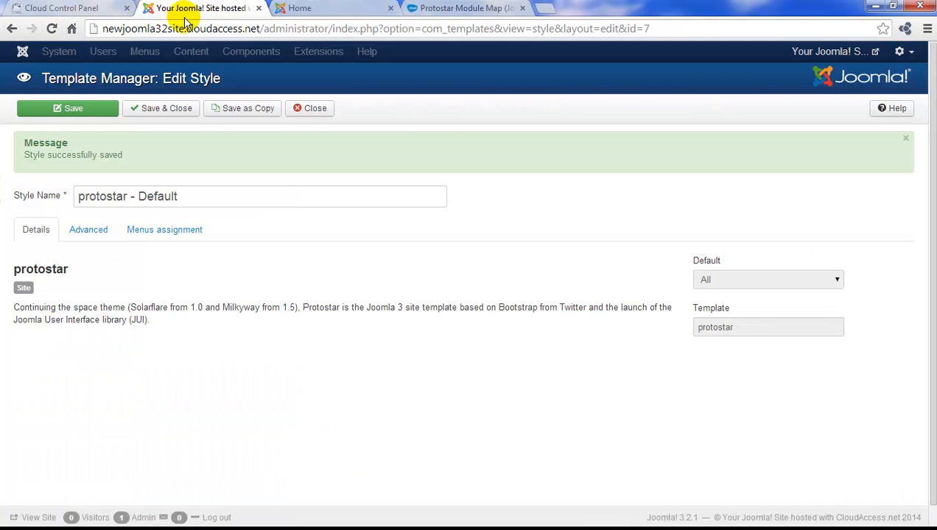
Set the Background Colour to black #000000 to match the template colour
left_click(89, 229)
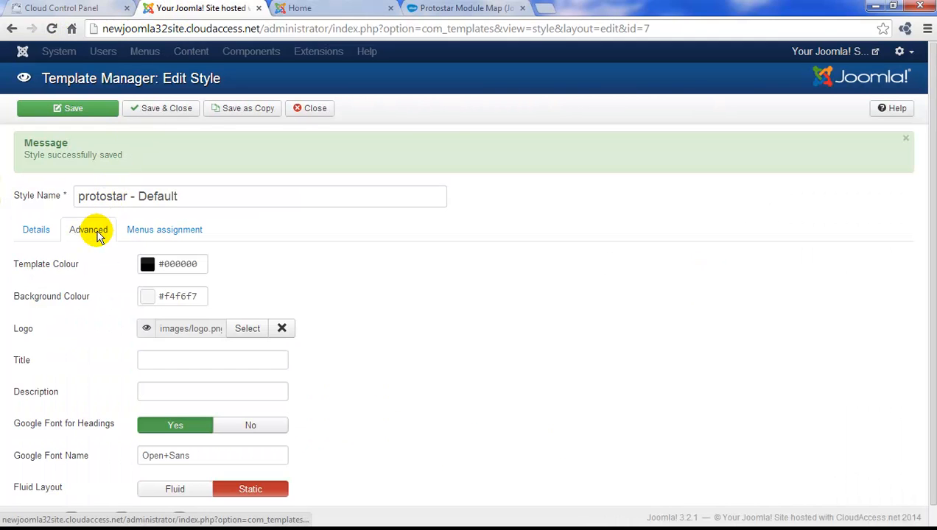
left_click(146, 296)
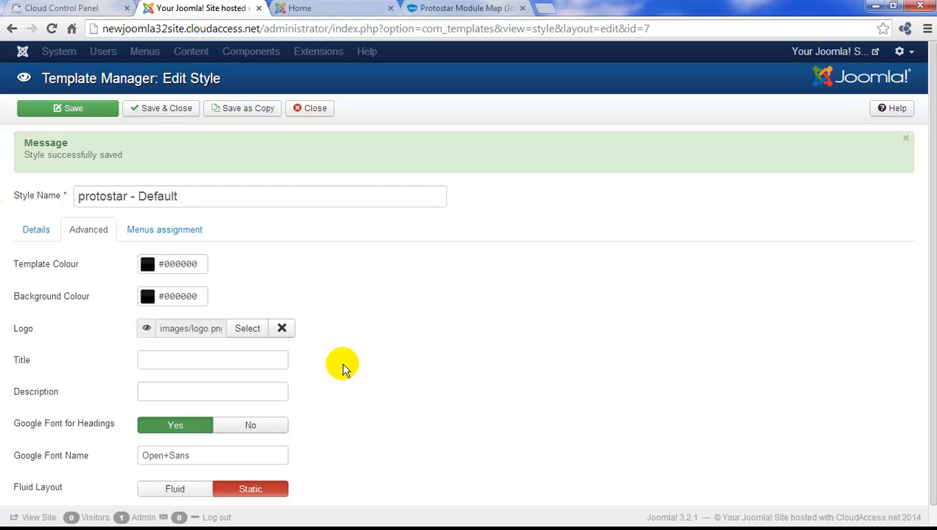
left_click(67, 108)
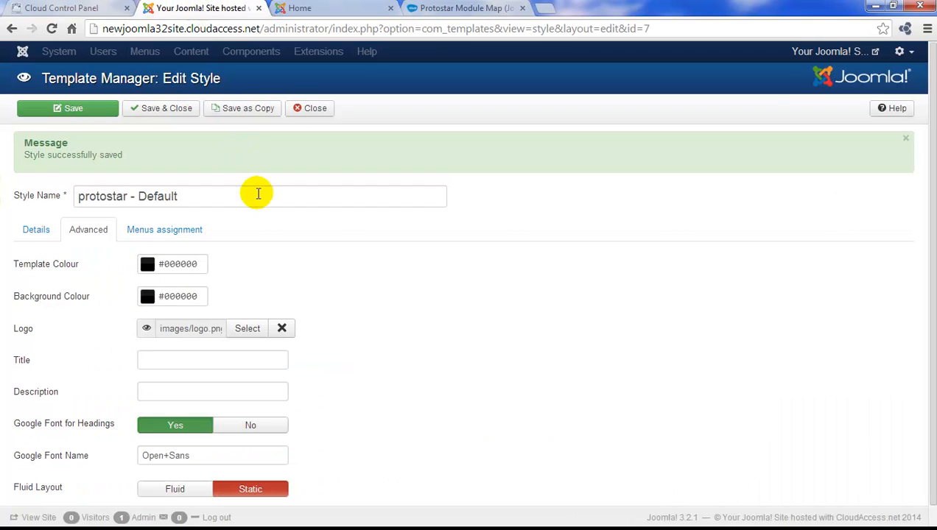
Reload the home page to confirm the black page background, then return to the admin editor
scroll("down", 3)
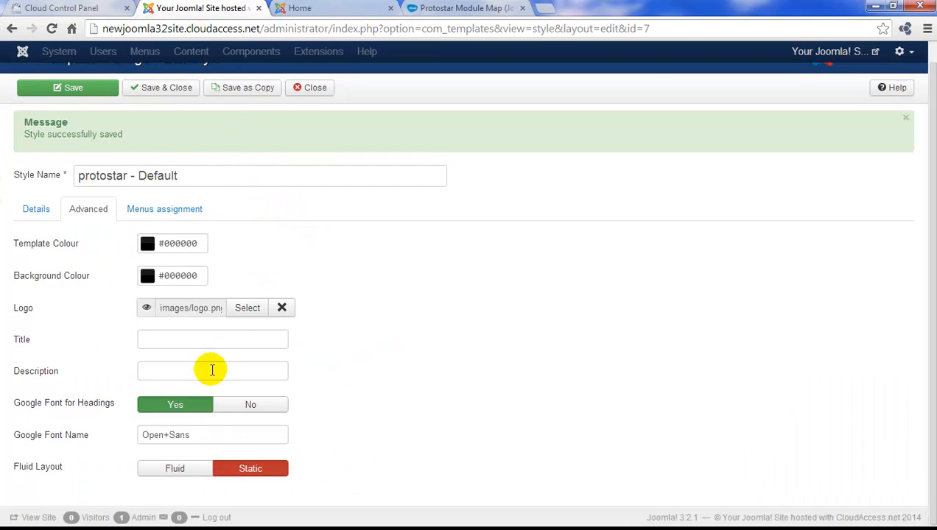
mouse_move(189, 468)
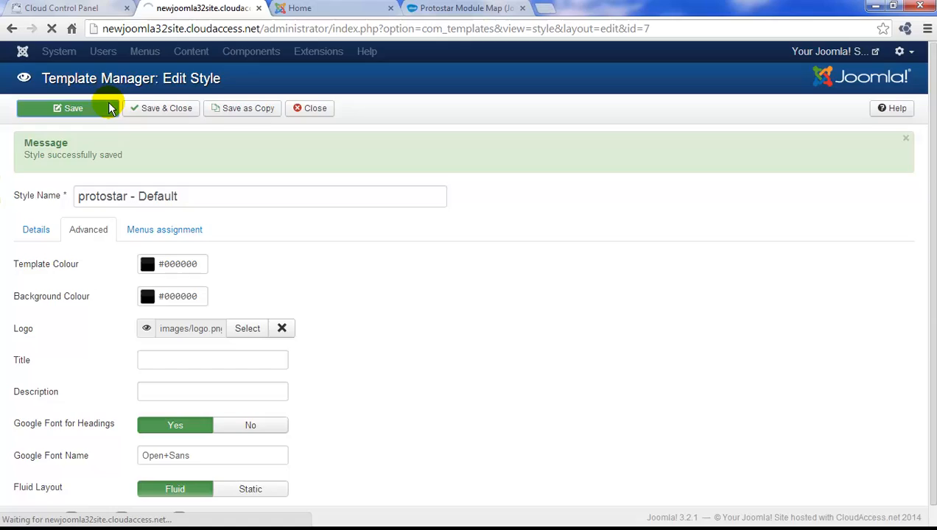
left_click(299, 8)
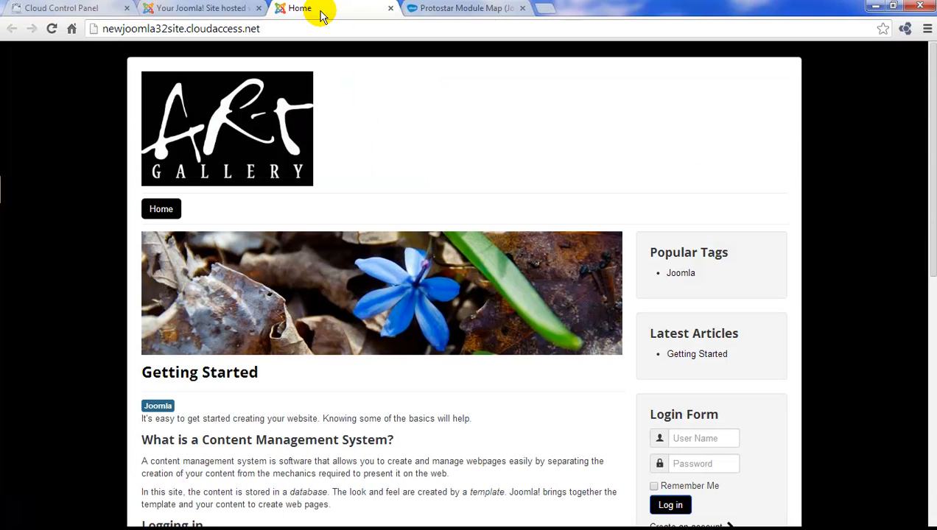
left_click(50, 28)
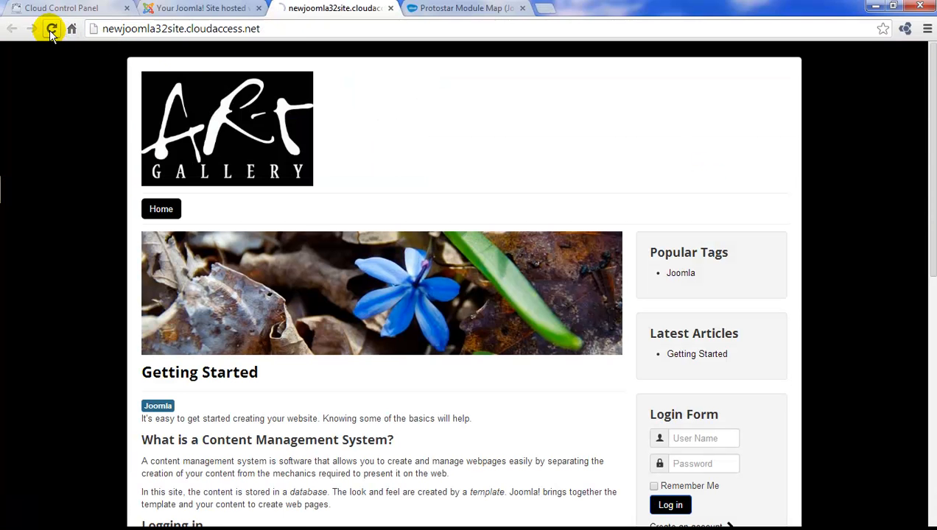
left_click(52, 29)
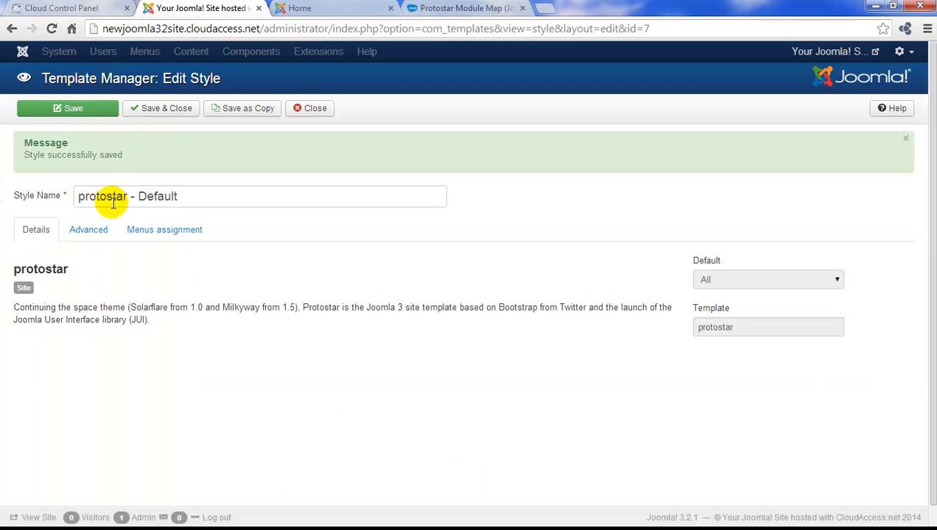
Set Protostar's Advanced layout to Static and reload the home page showing boxed content on black
left_click(88, 229)
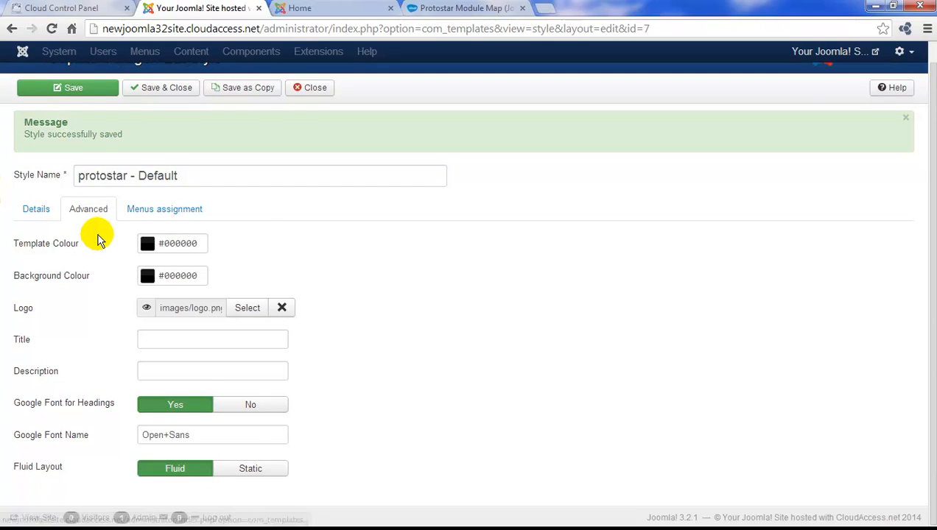
left_click(250, 469)
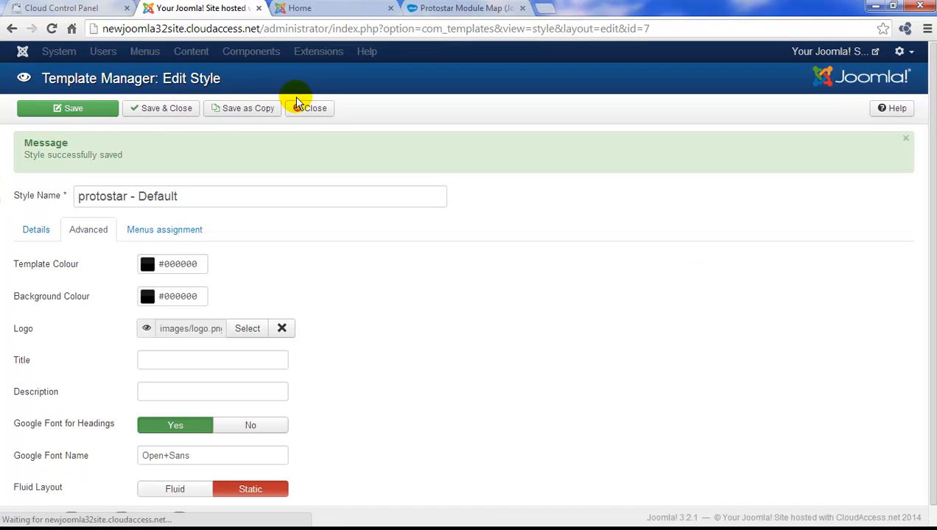
left_click(299, 8)
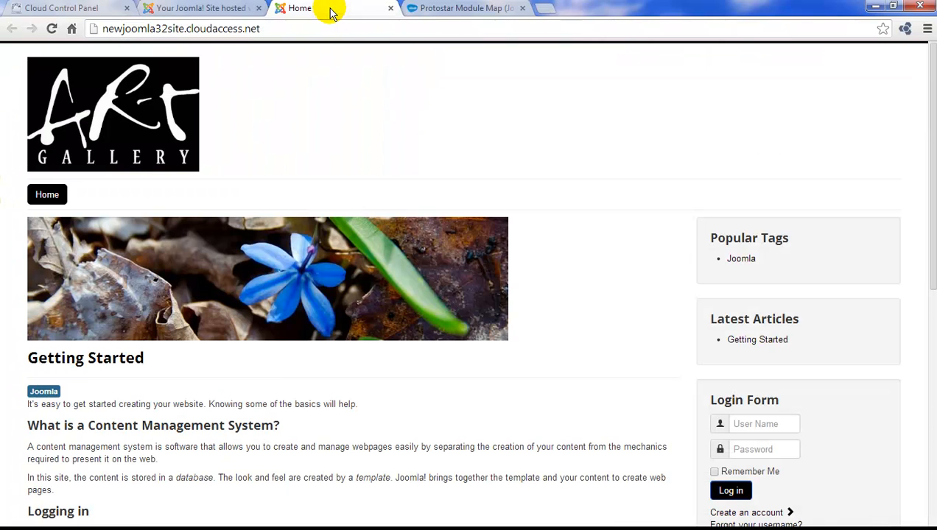
left_click(52, 28)
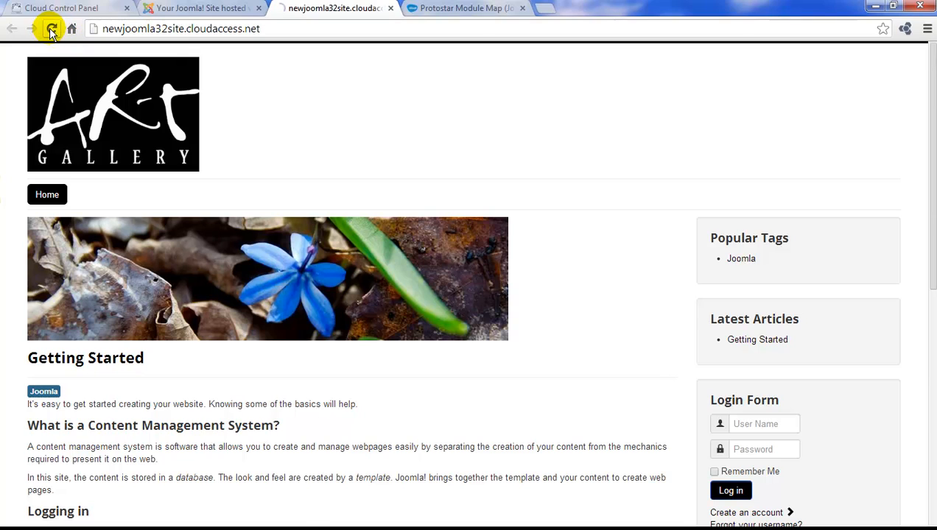
left_click(51, 28)
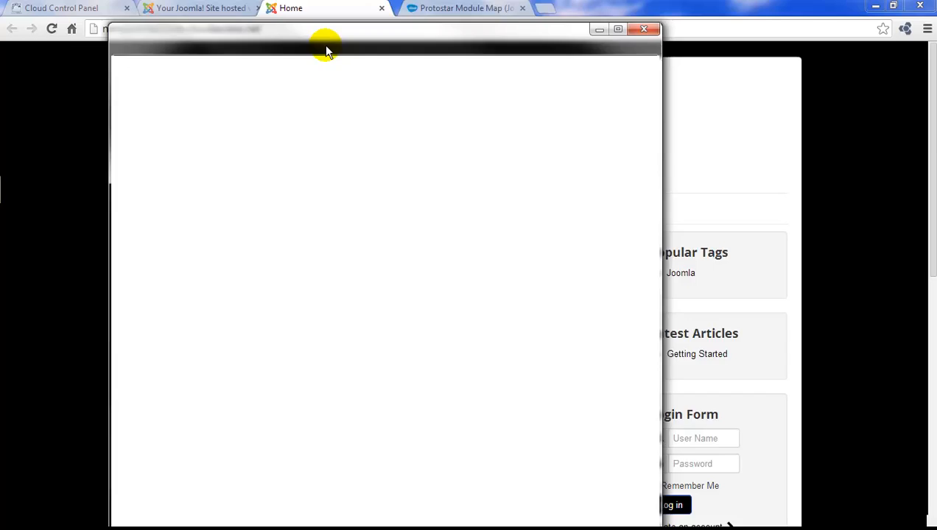
Narrow the detached home-page window so the layout reflows responsively, then return to the Home tab
left_click(617, 29)
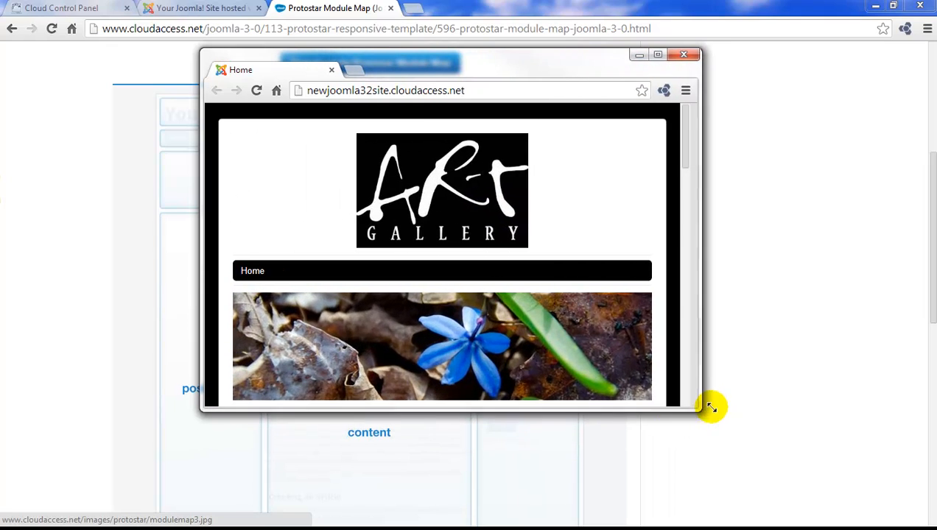
left_click_drag(711, 408, 781, 420)
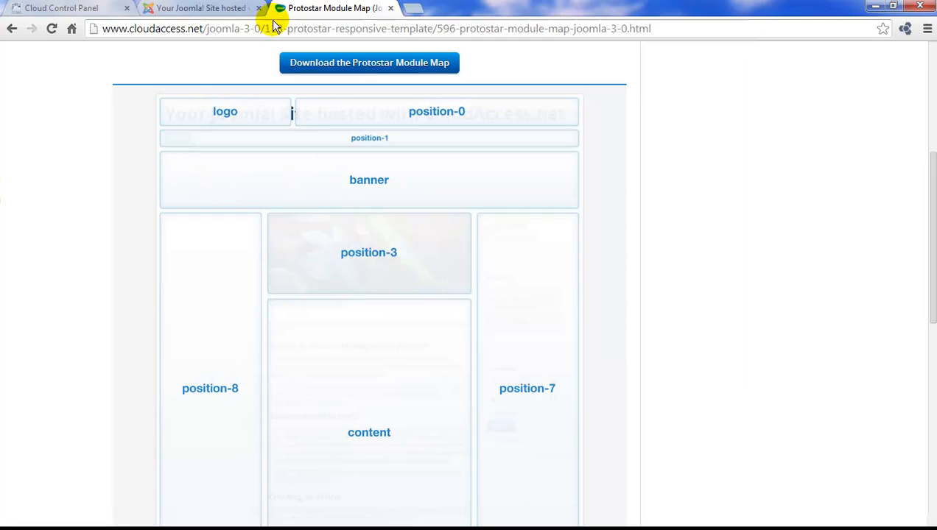
left_click(324, 9)
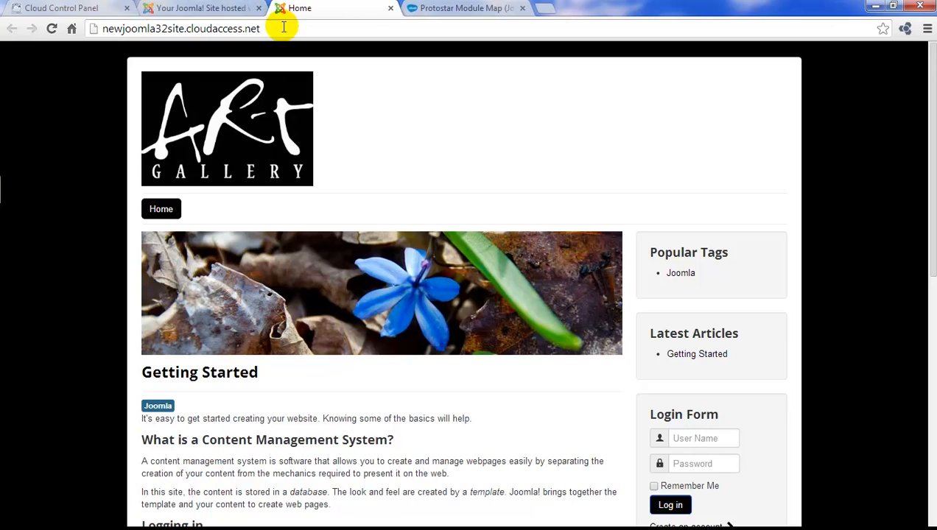
mouse_move(283, 26)
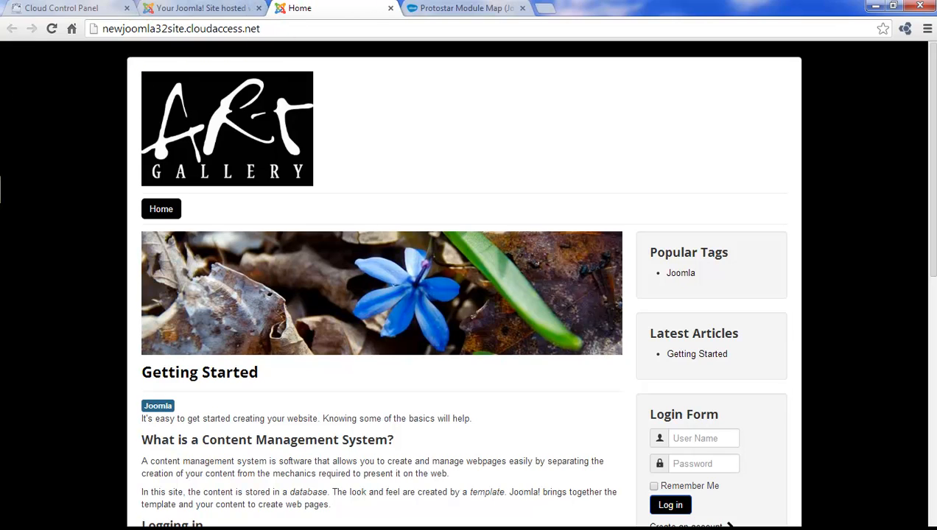